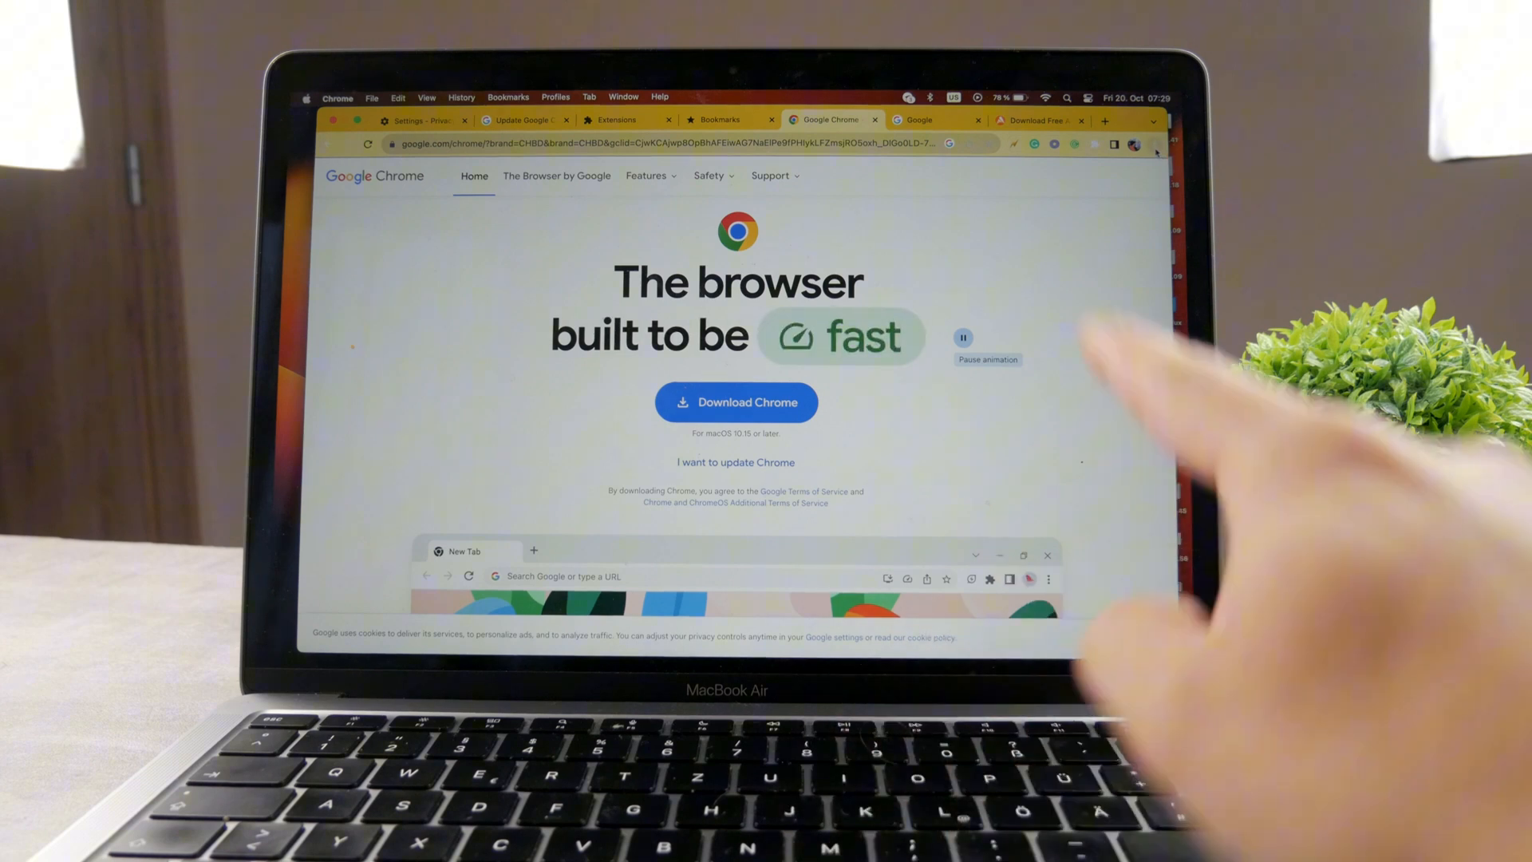
# Open Chrome's Settings page from the three-dot main menu
pyautogui.click(1134, 144)
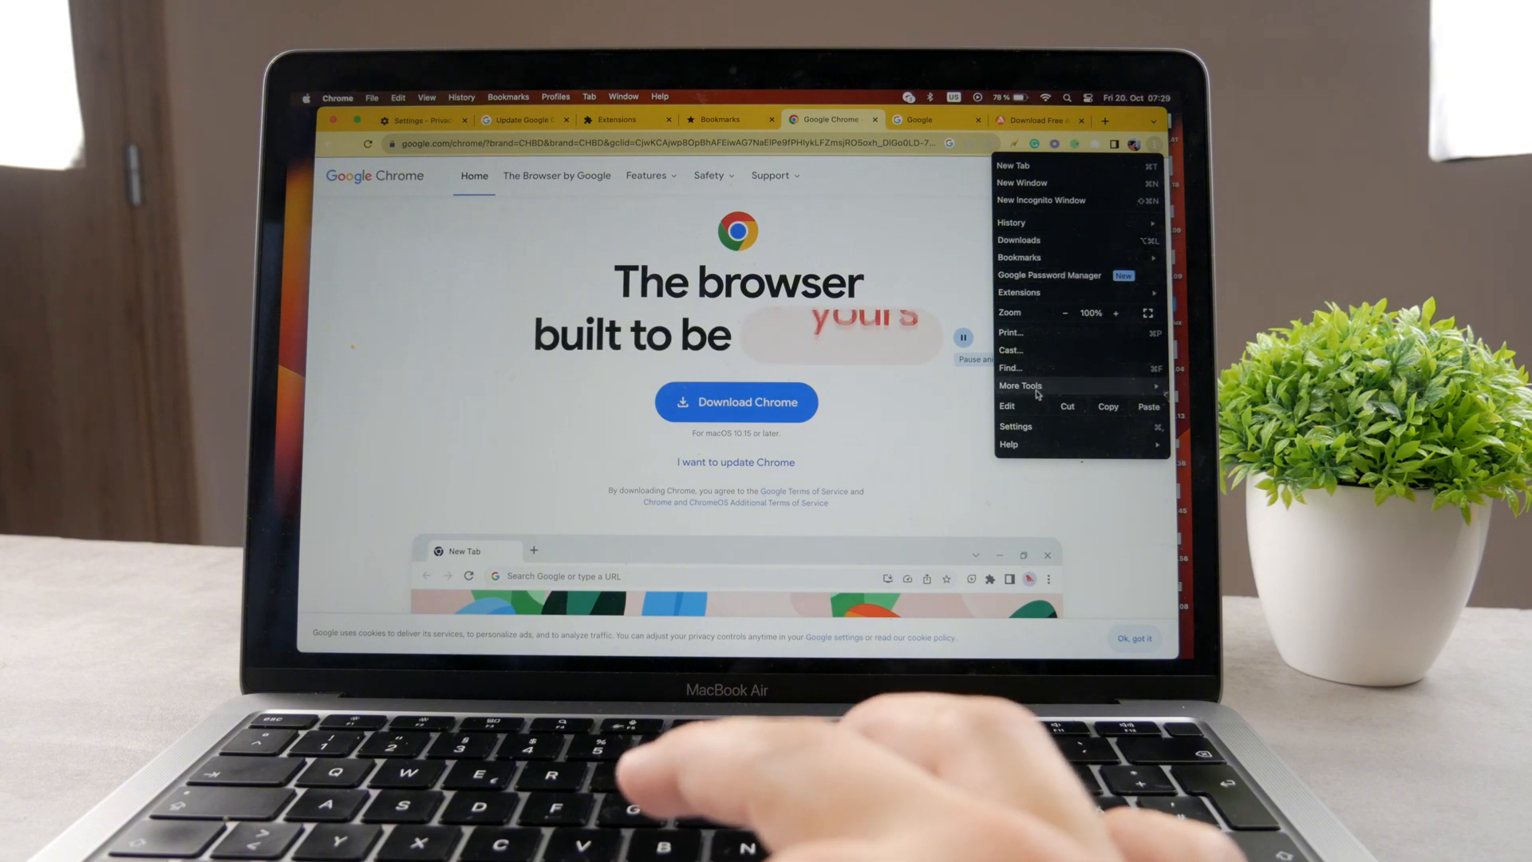
pyautogui.click(1016, 426)
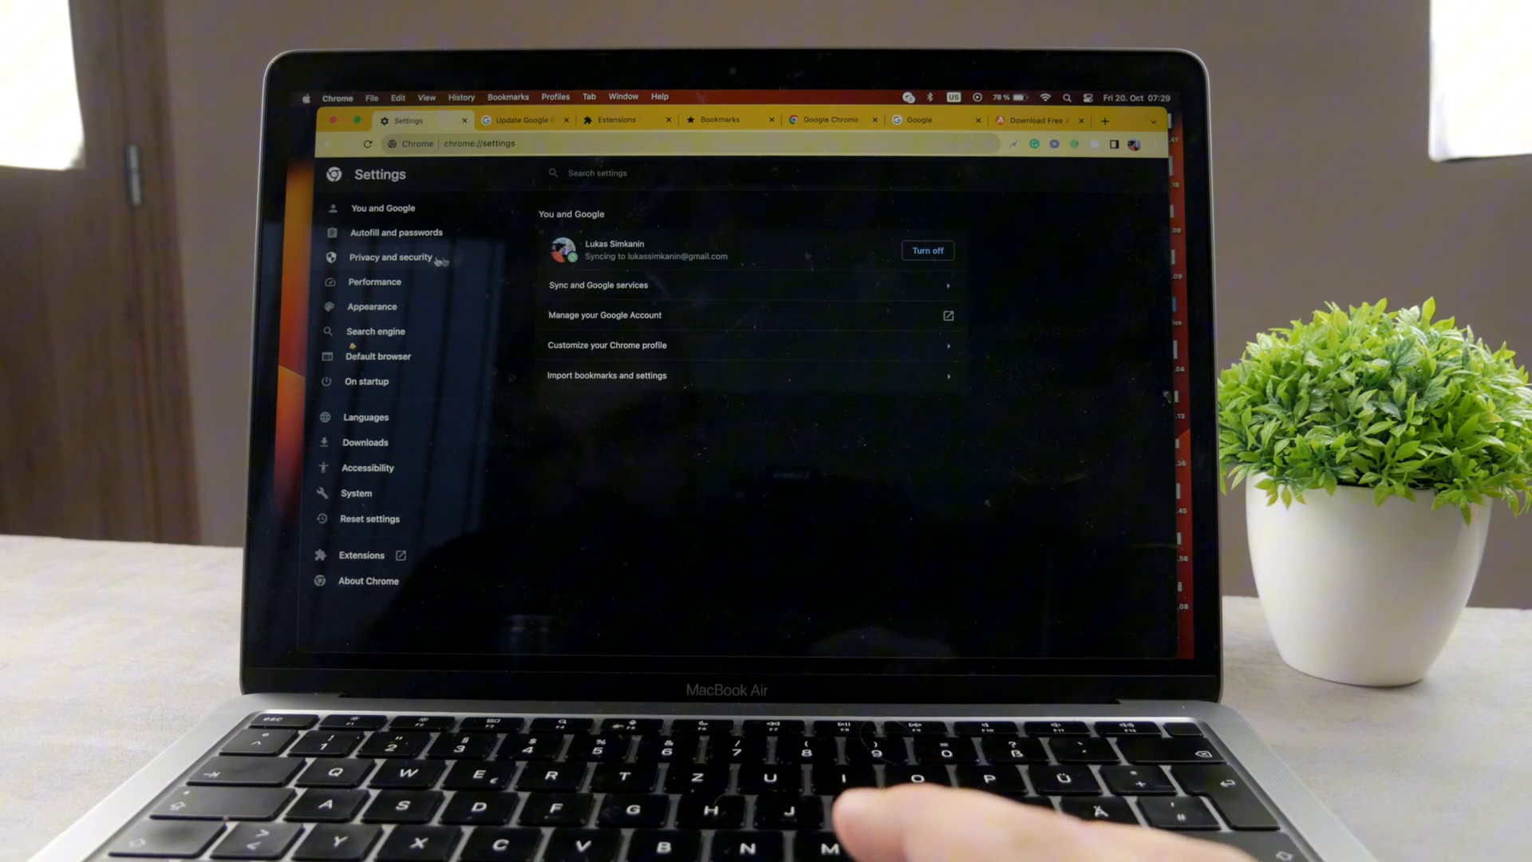
# Show the Privacy and security section with its Clear browsing data entry
pyautogui.click(390, 257)
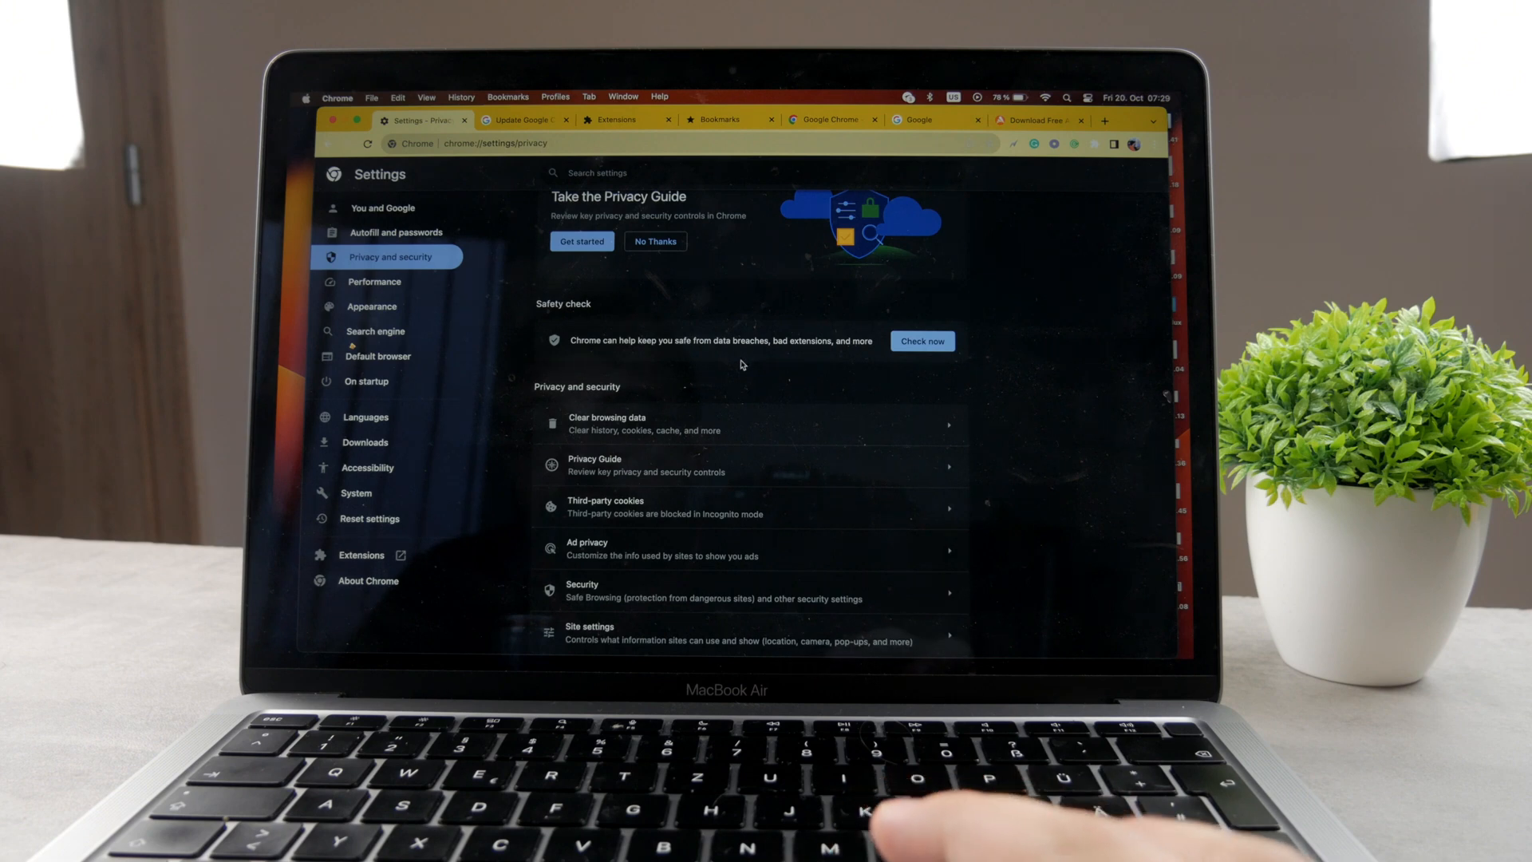
pyautogui.moveTo(684, 466)
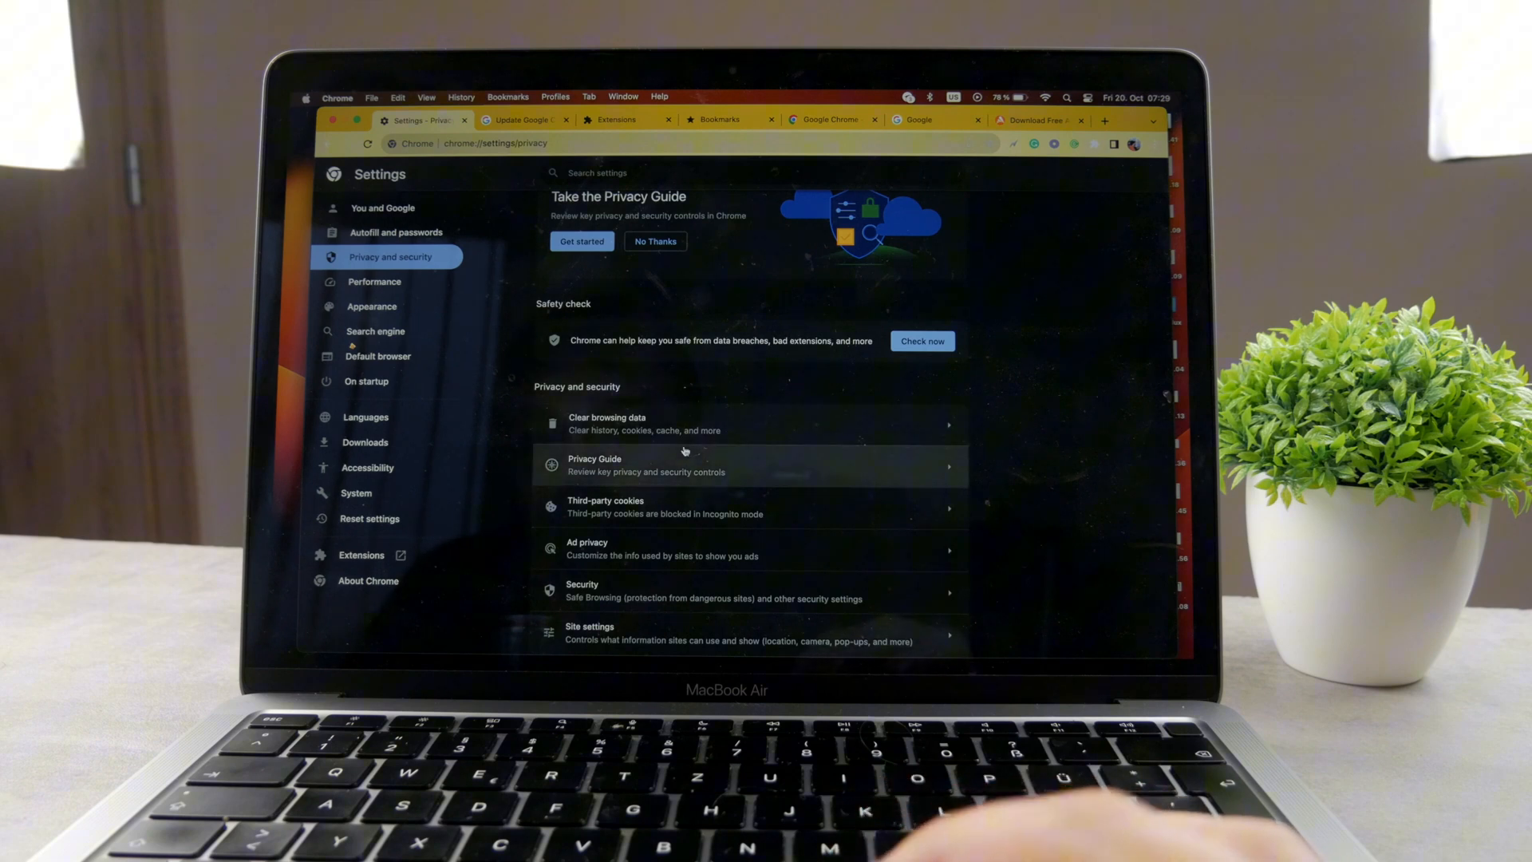
pyautogui.moveTo(606, 423)
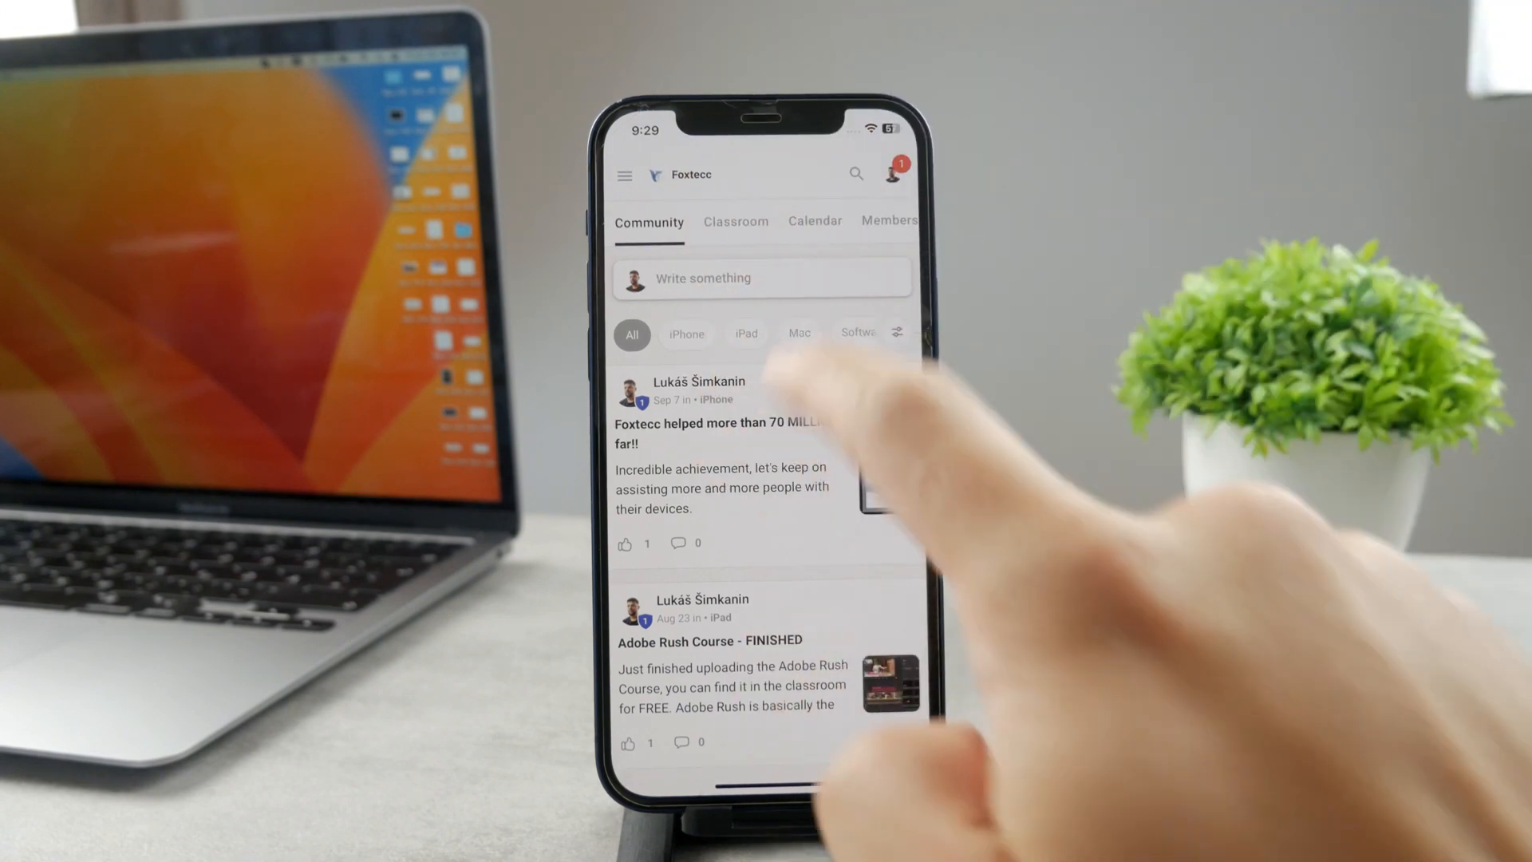
# Open the Clear browsing data dialog on its advanced options set to all time
pyautogui.click(735, 222)
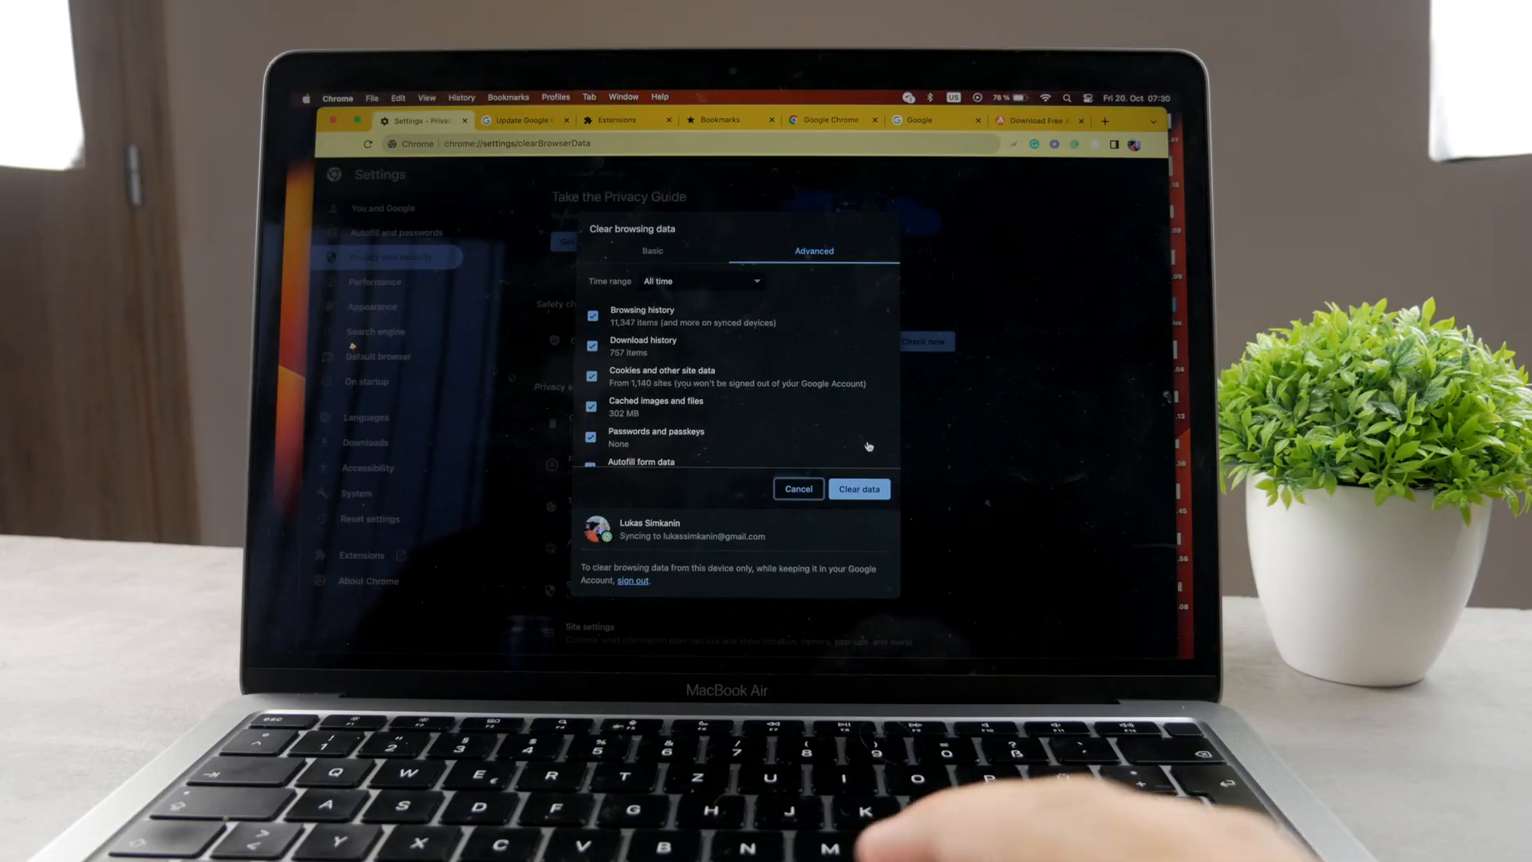
# On the Basic options, set the time range to Last hour and uncheck Browsing history
pyautogui.click(652, 250)
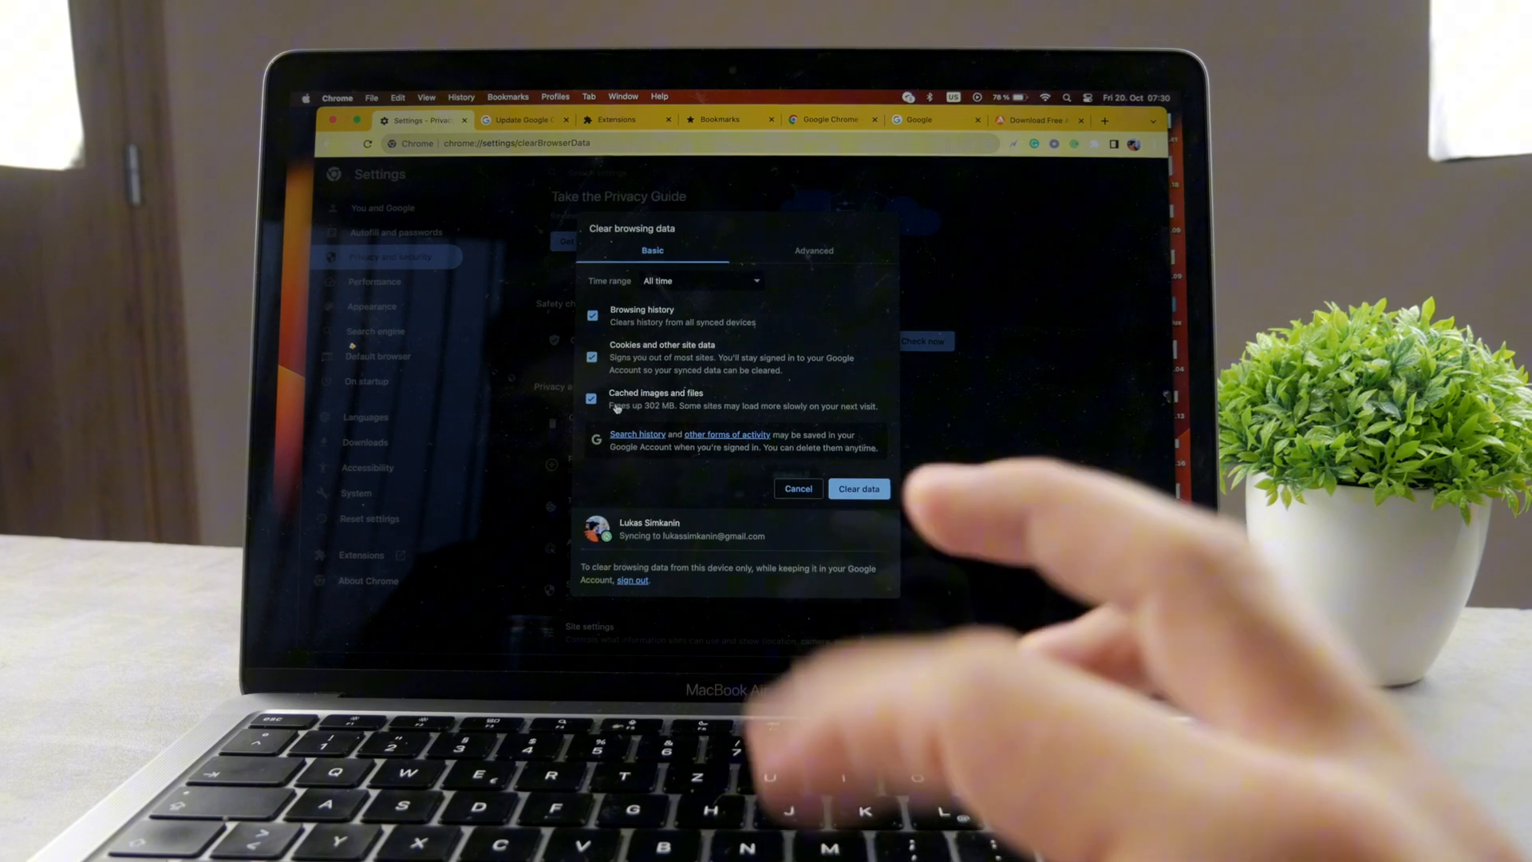
pyautogui.moveTo(644, 410)
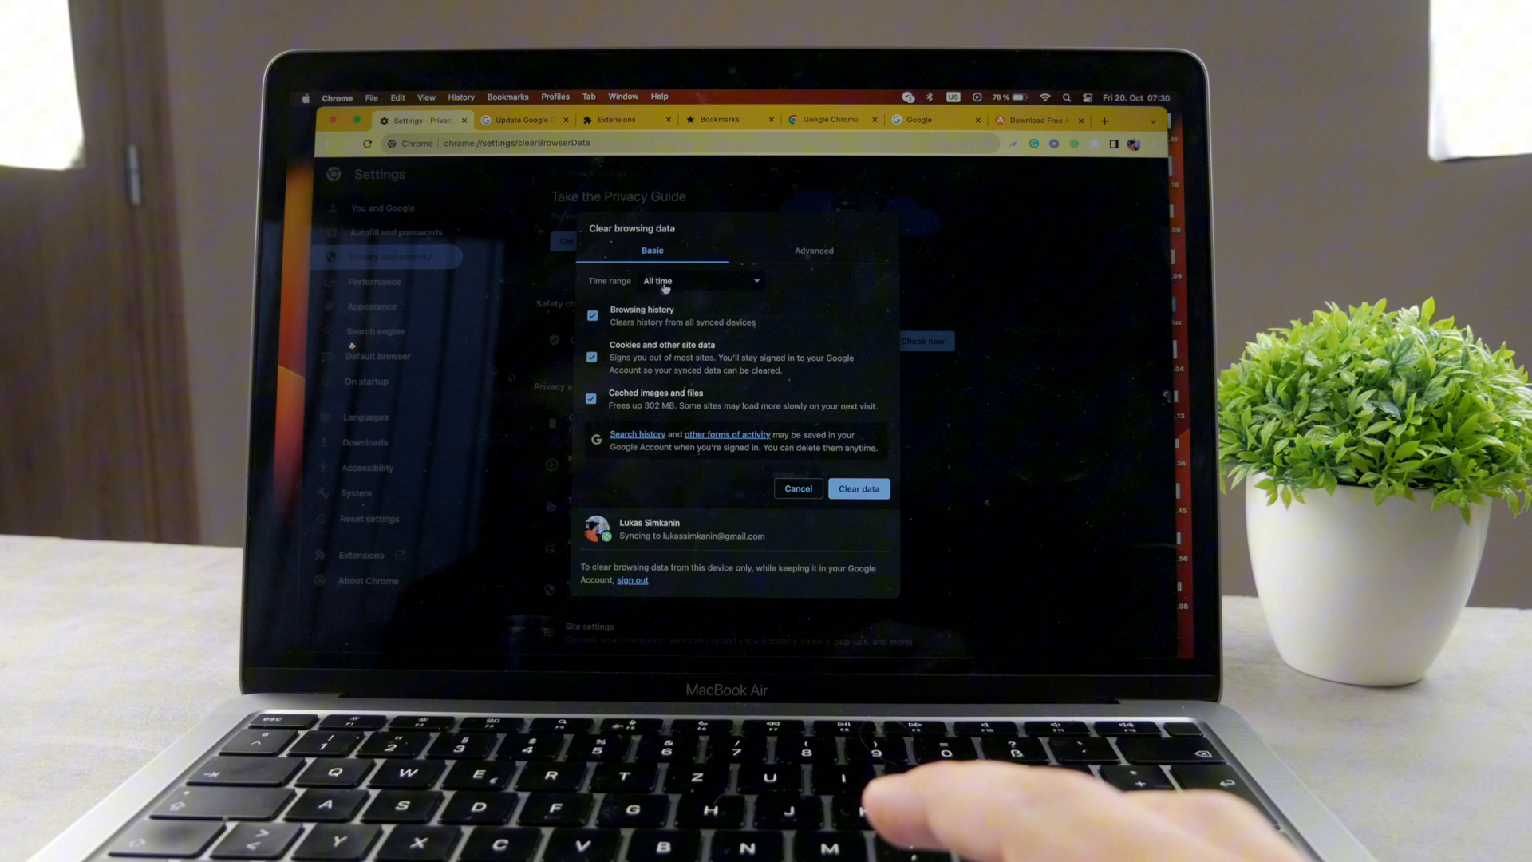
pyautogui.click(701, 280)
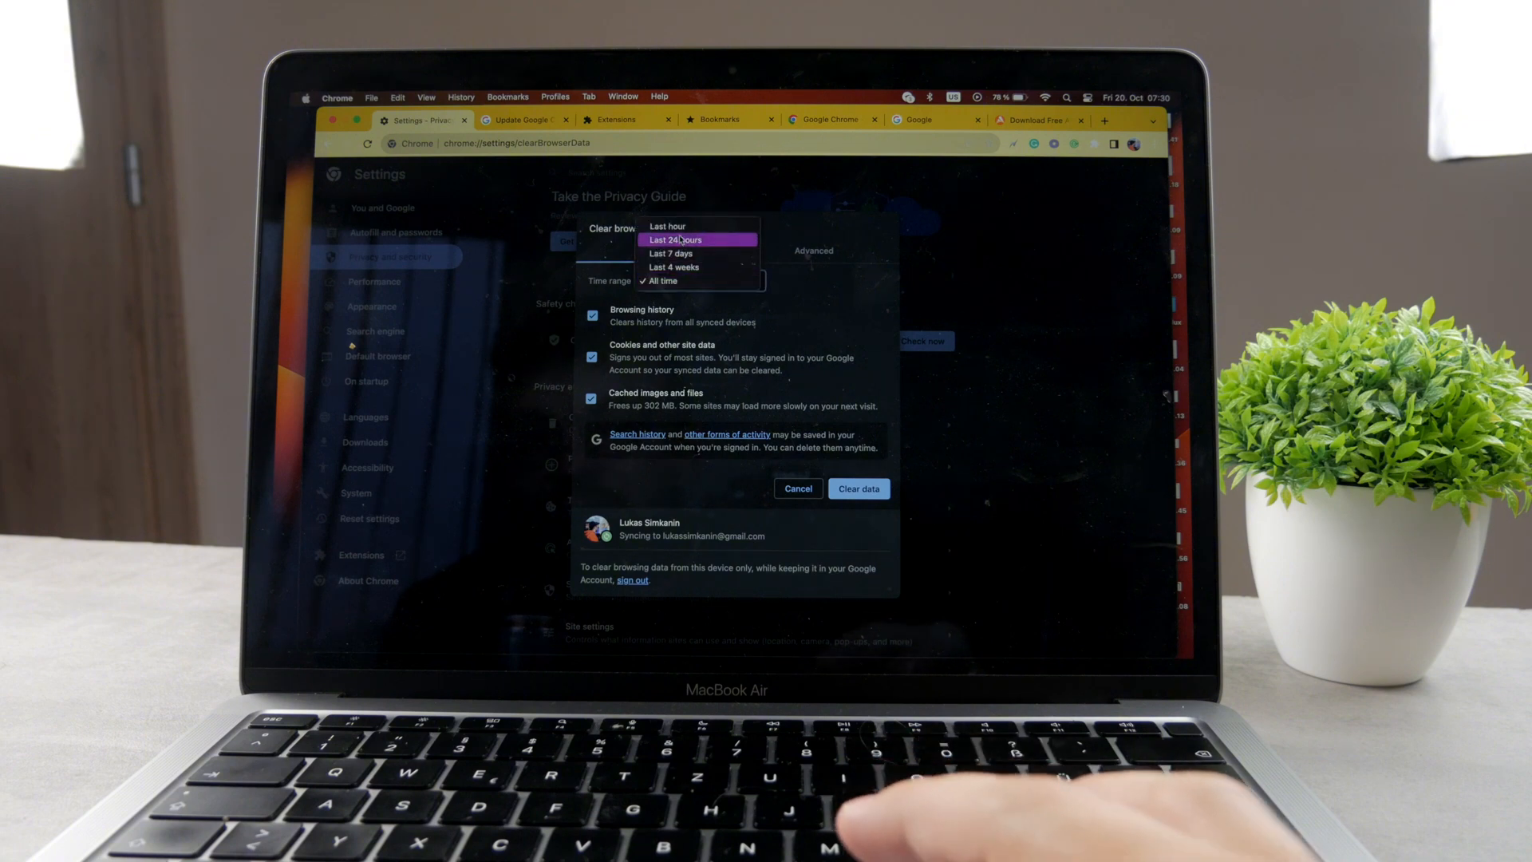
pyautogui.moveTo(694, 270)
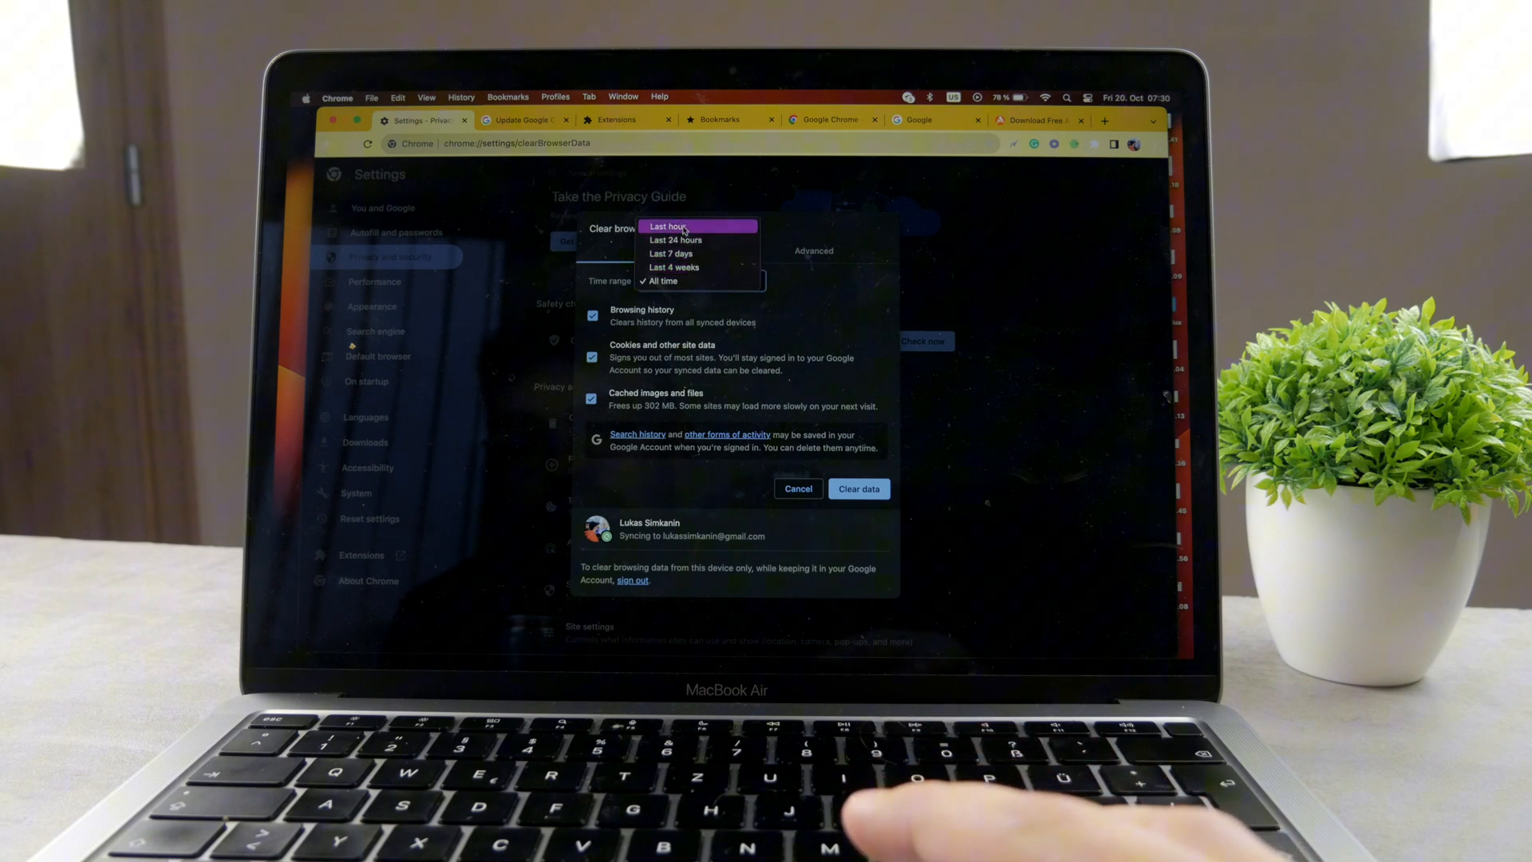
pyautogui.click(663, 280)
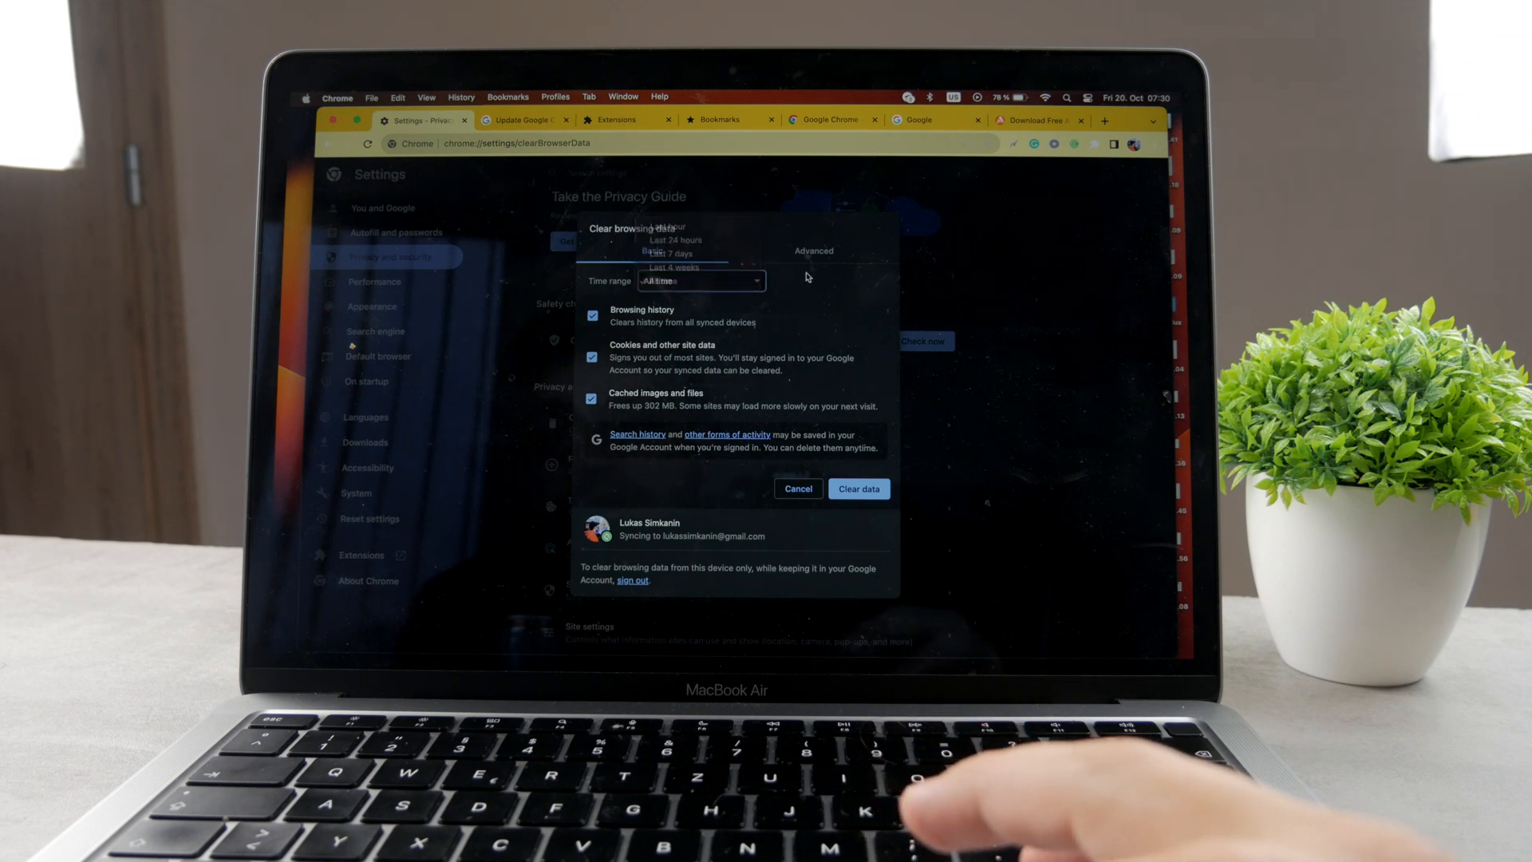
pyautogui.click(700, 282)
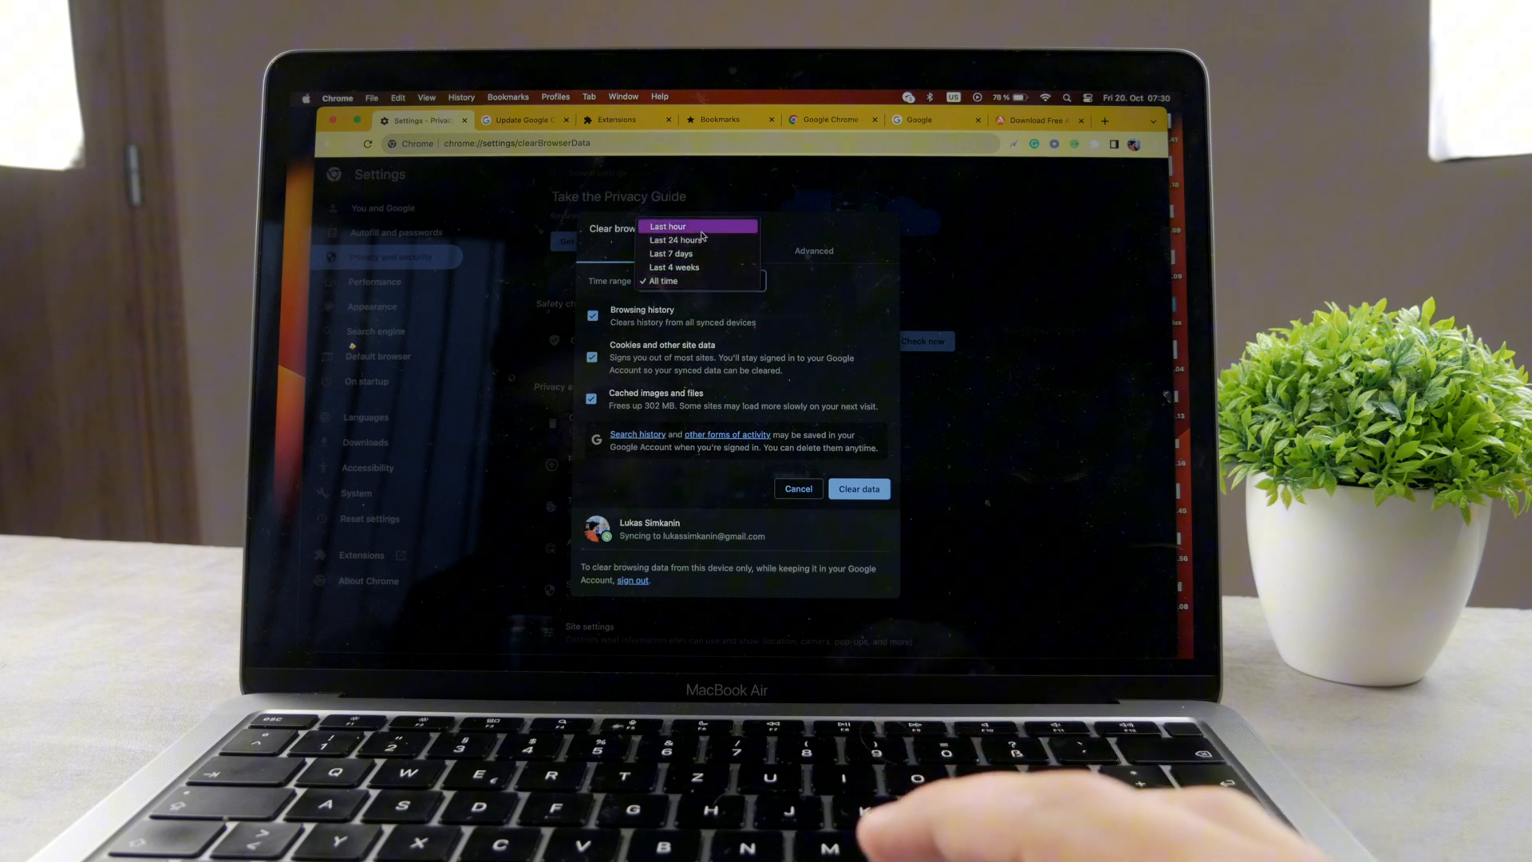
pyautogui.click(667, 226)
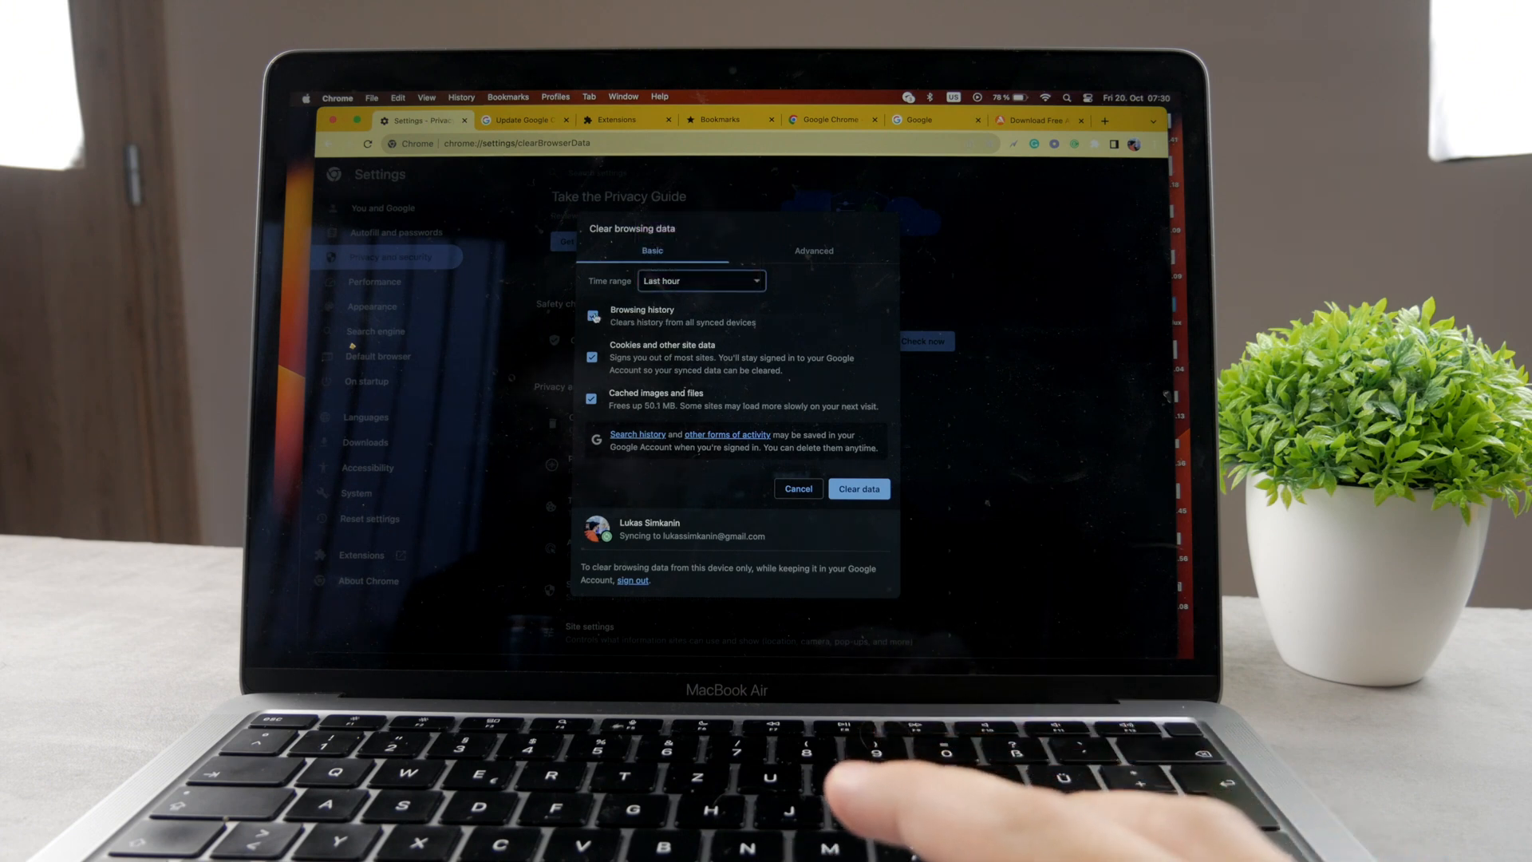
pyautogui.click(592, 314)
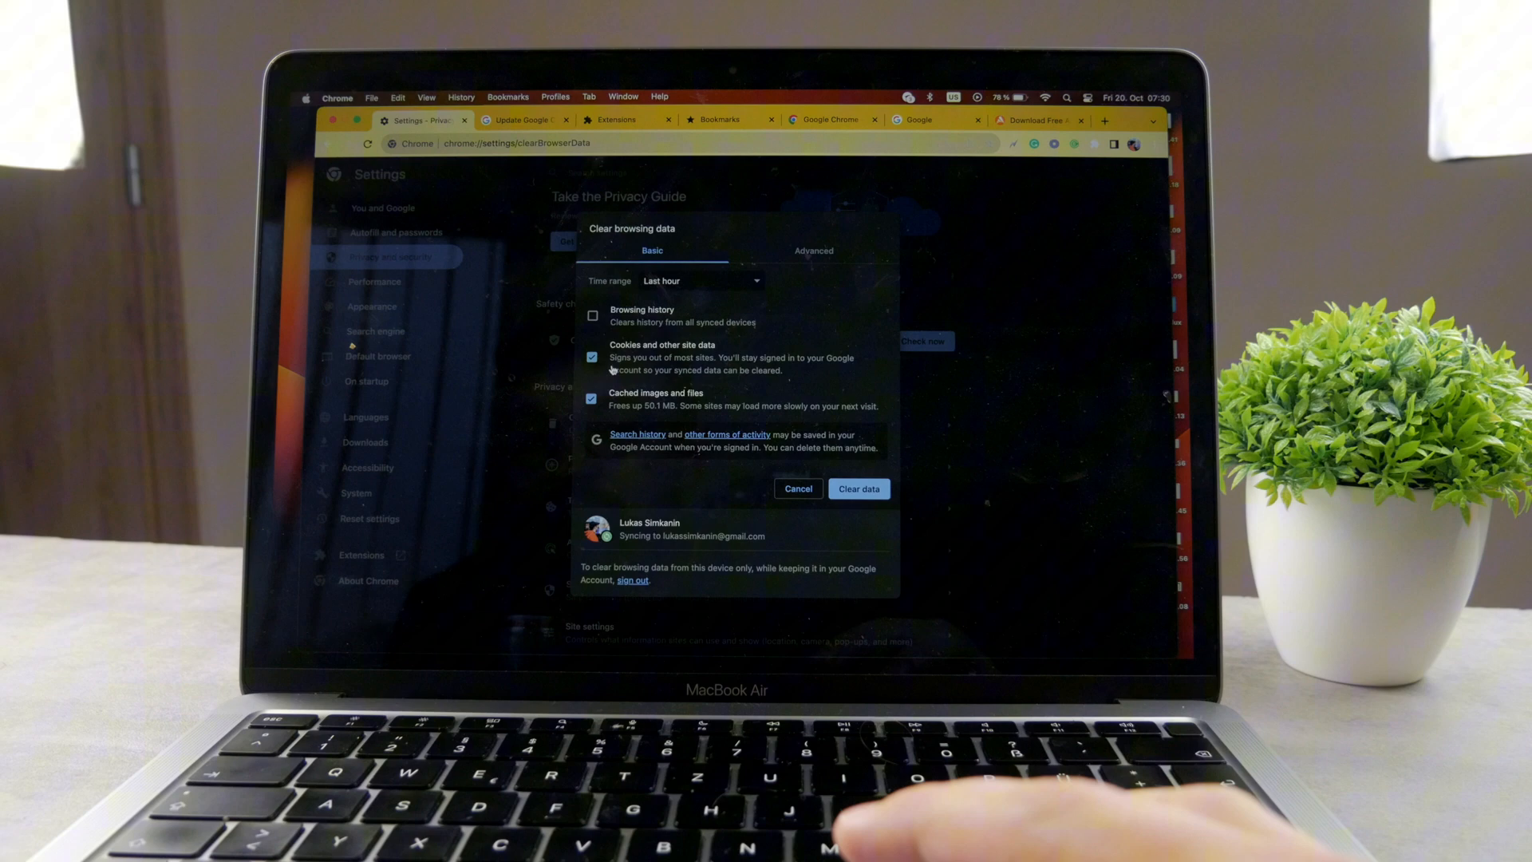
# Uncheck cookies and site data, then clear the last hour's cached images and files
pyautogui.click(592, 357)
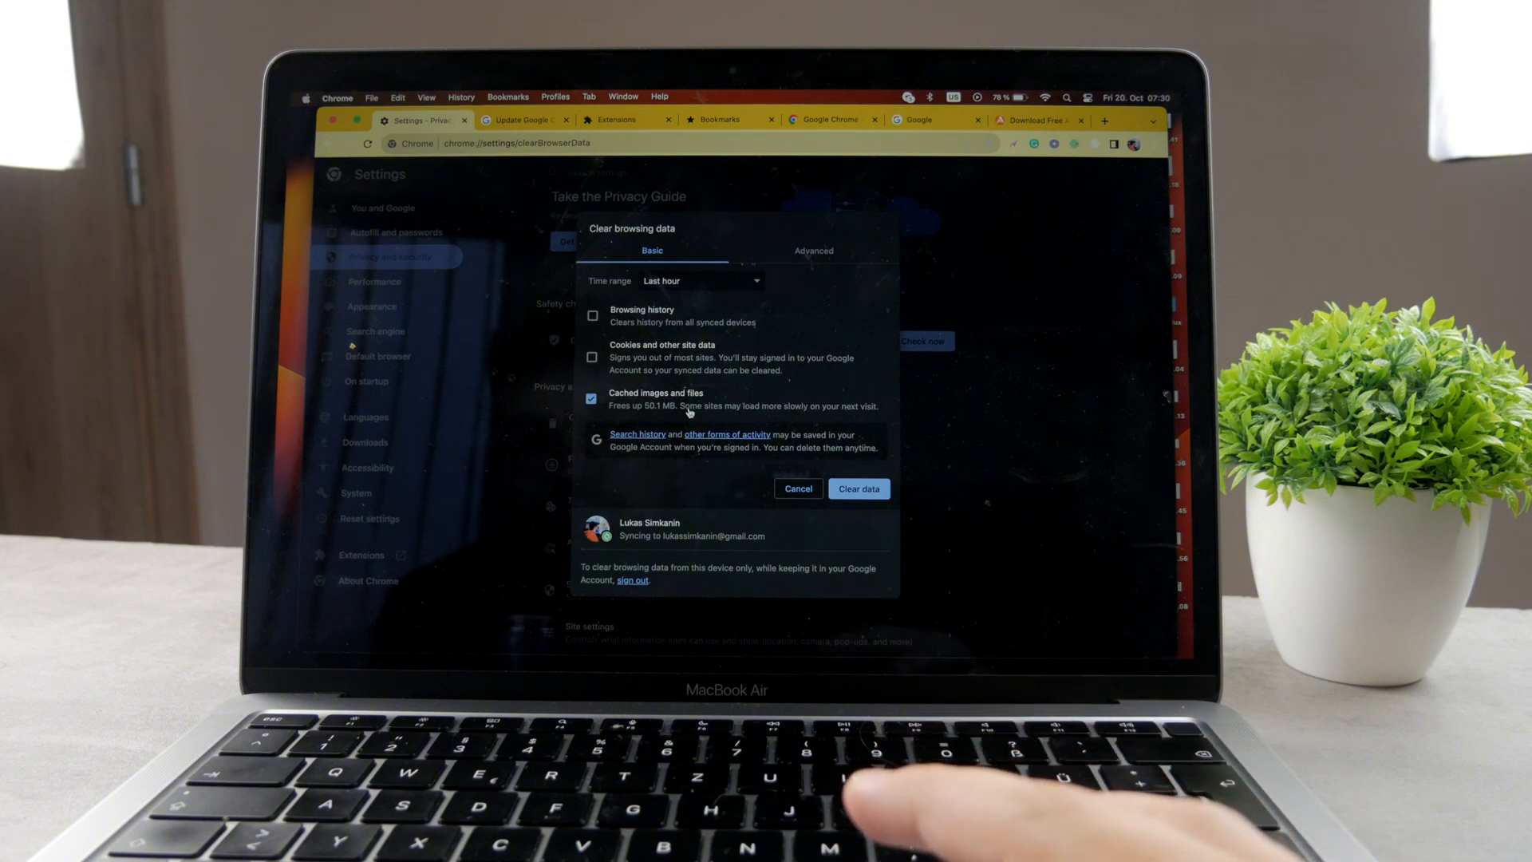
pyautogui.moveTo(878, 423)
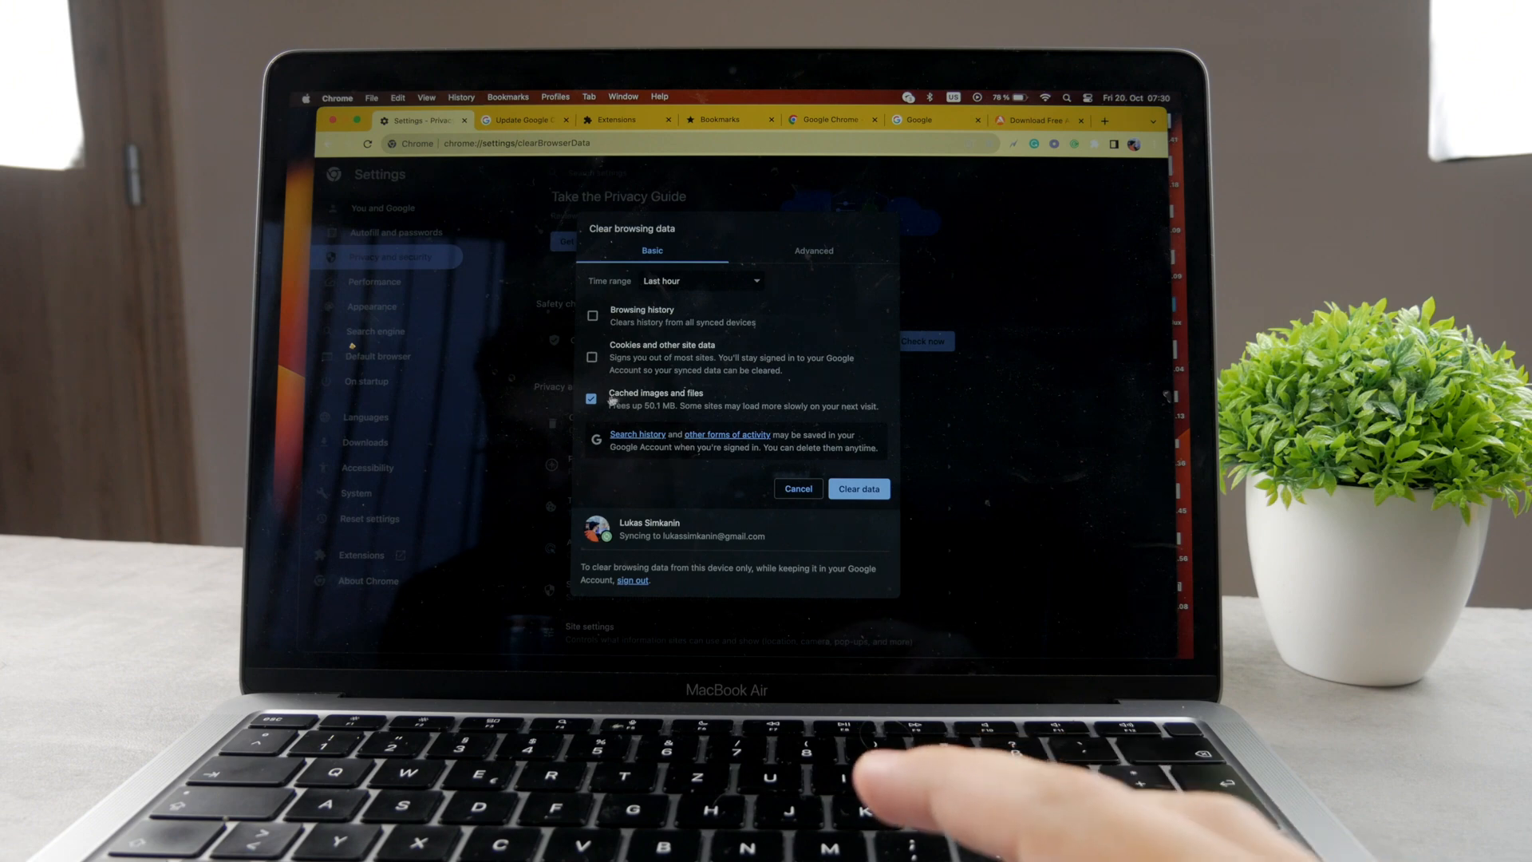
pyautogui.click(858, 489)
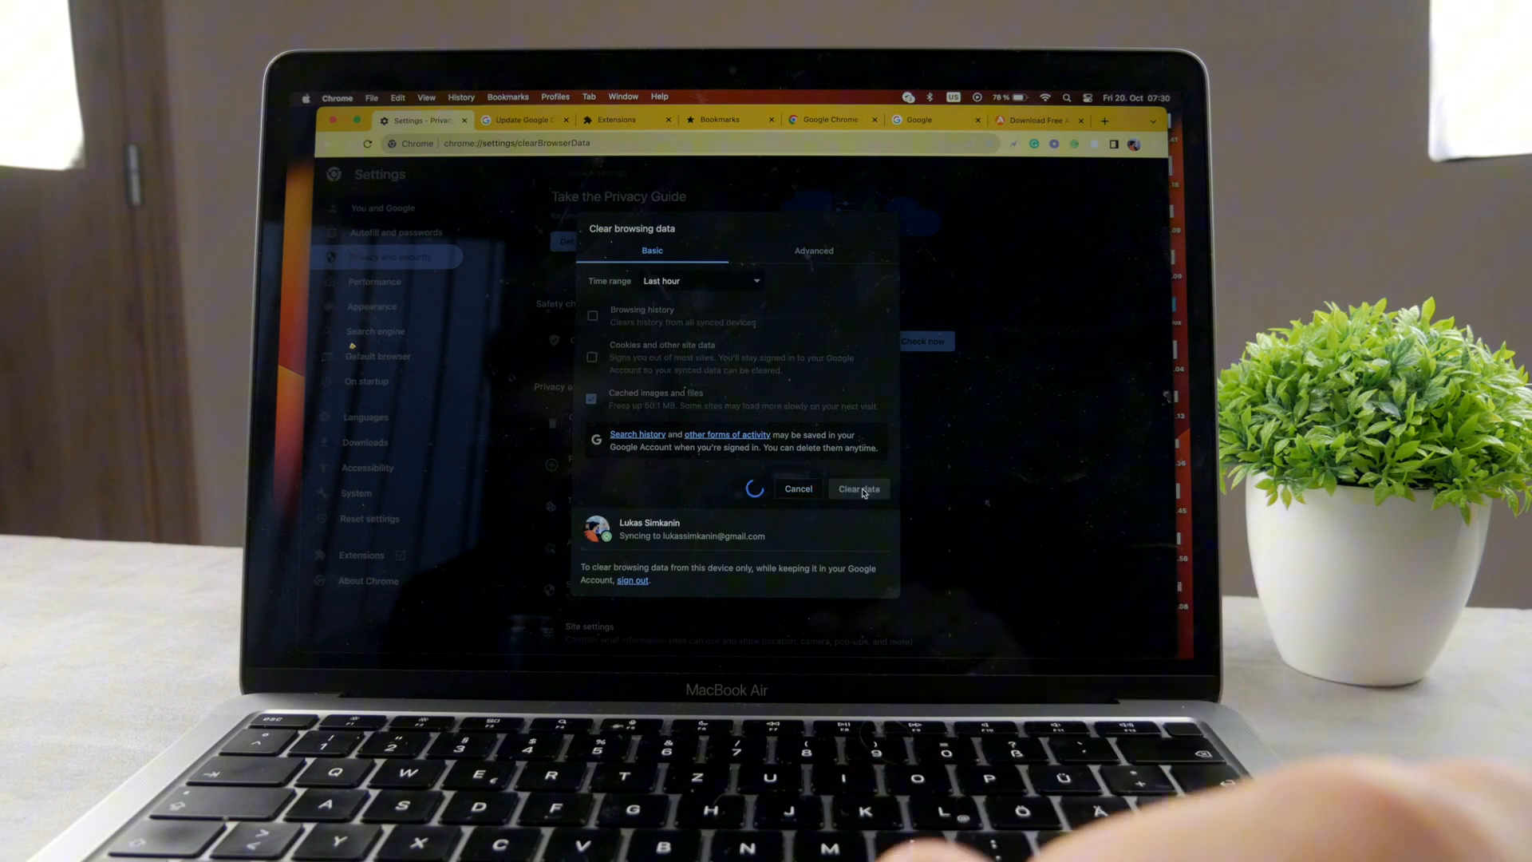
pyautogui.click(858, 488)
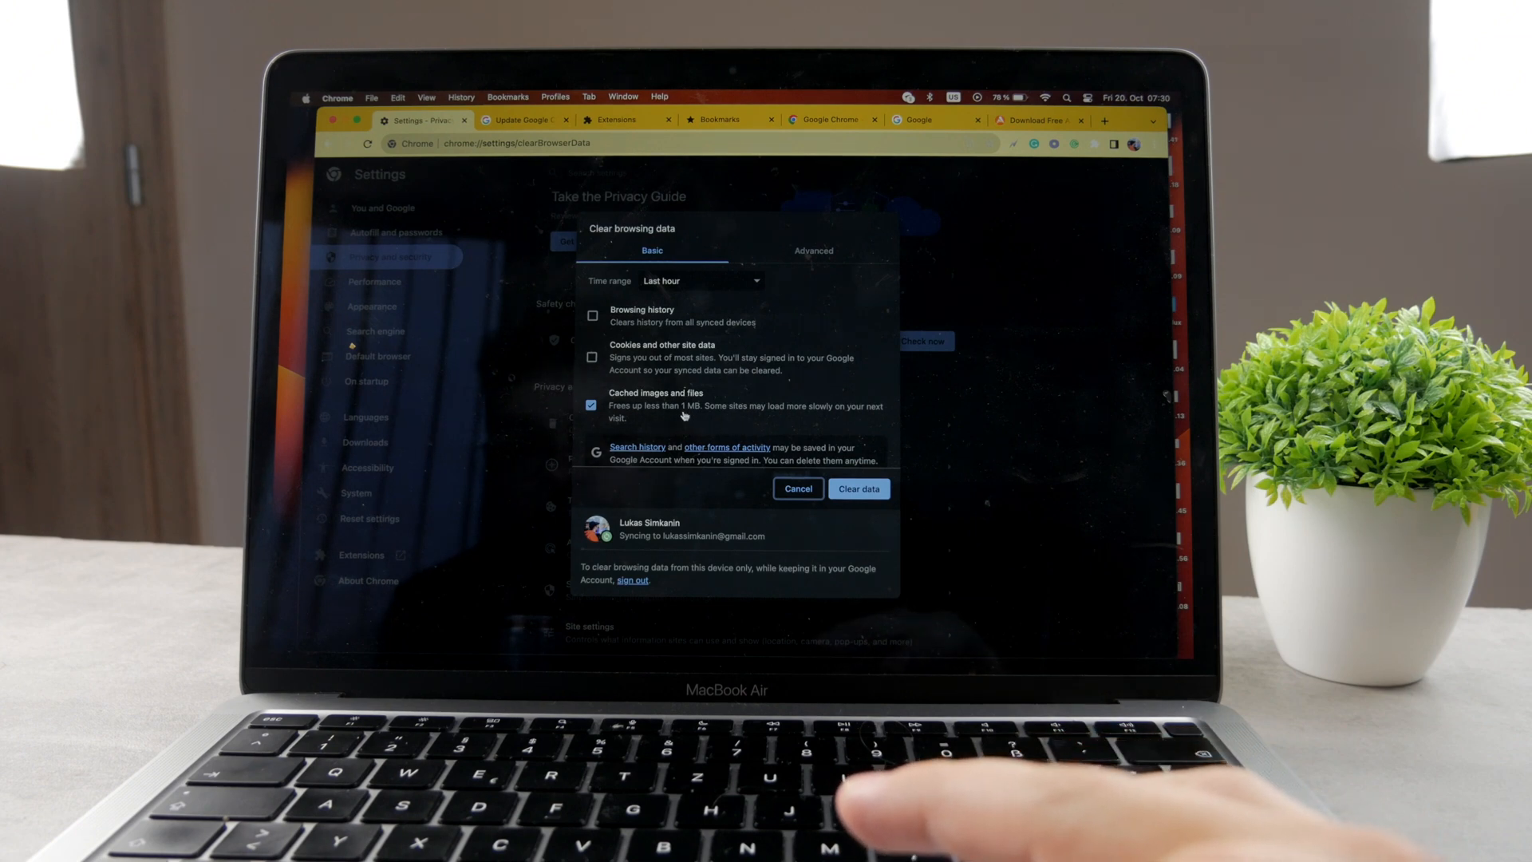
# Set the clearing range to All time, leaving only cached images and files (252 MB) checked
pyautogui.click(700, 281)
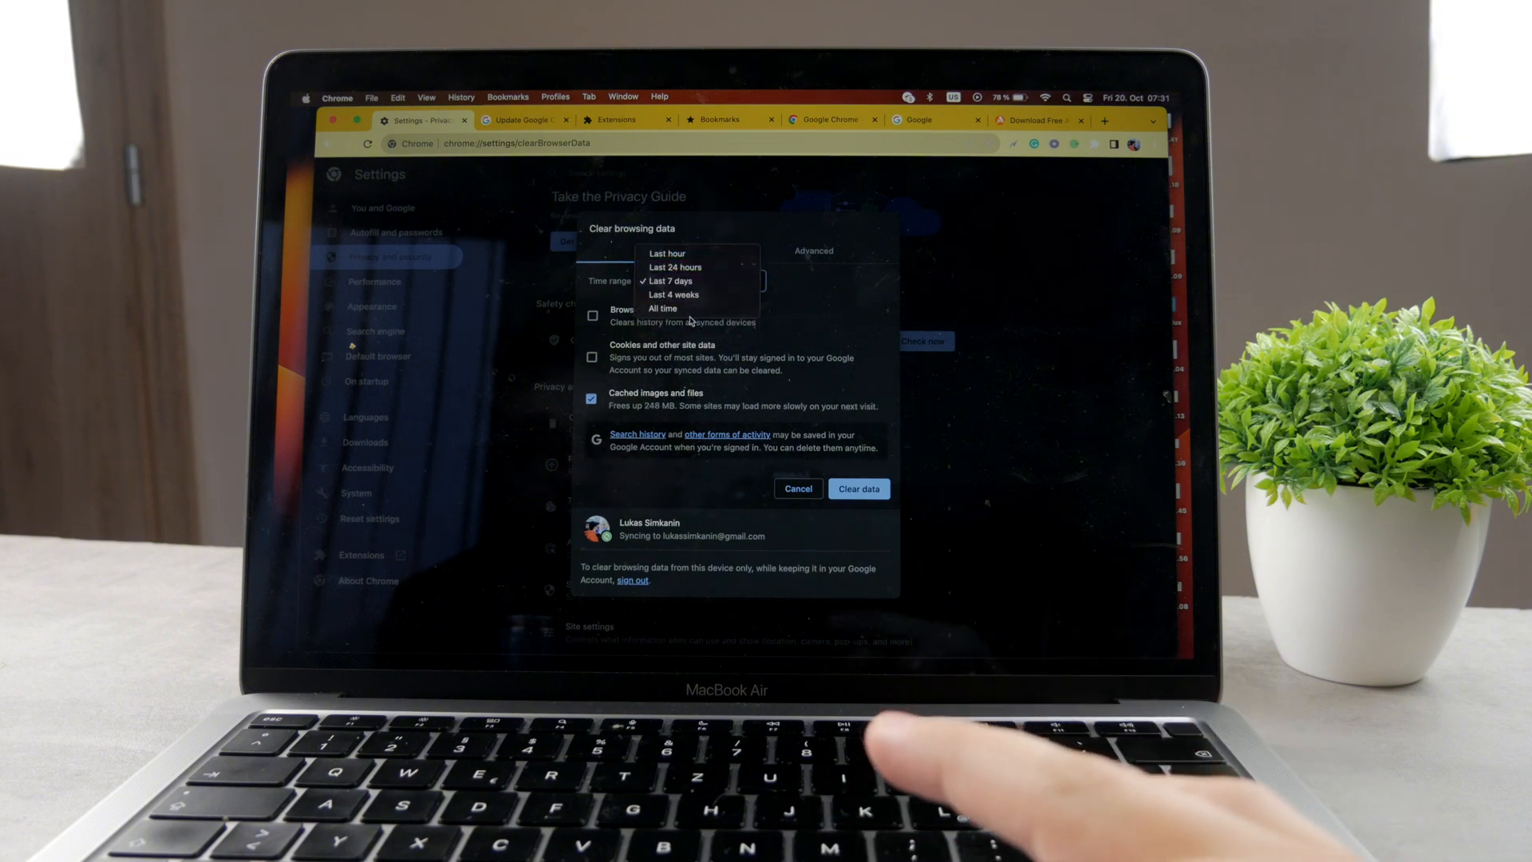
pyautogui.click(662, 309)
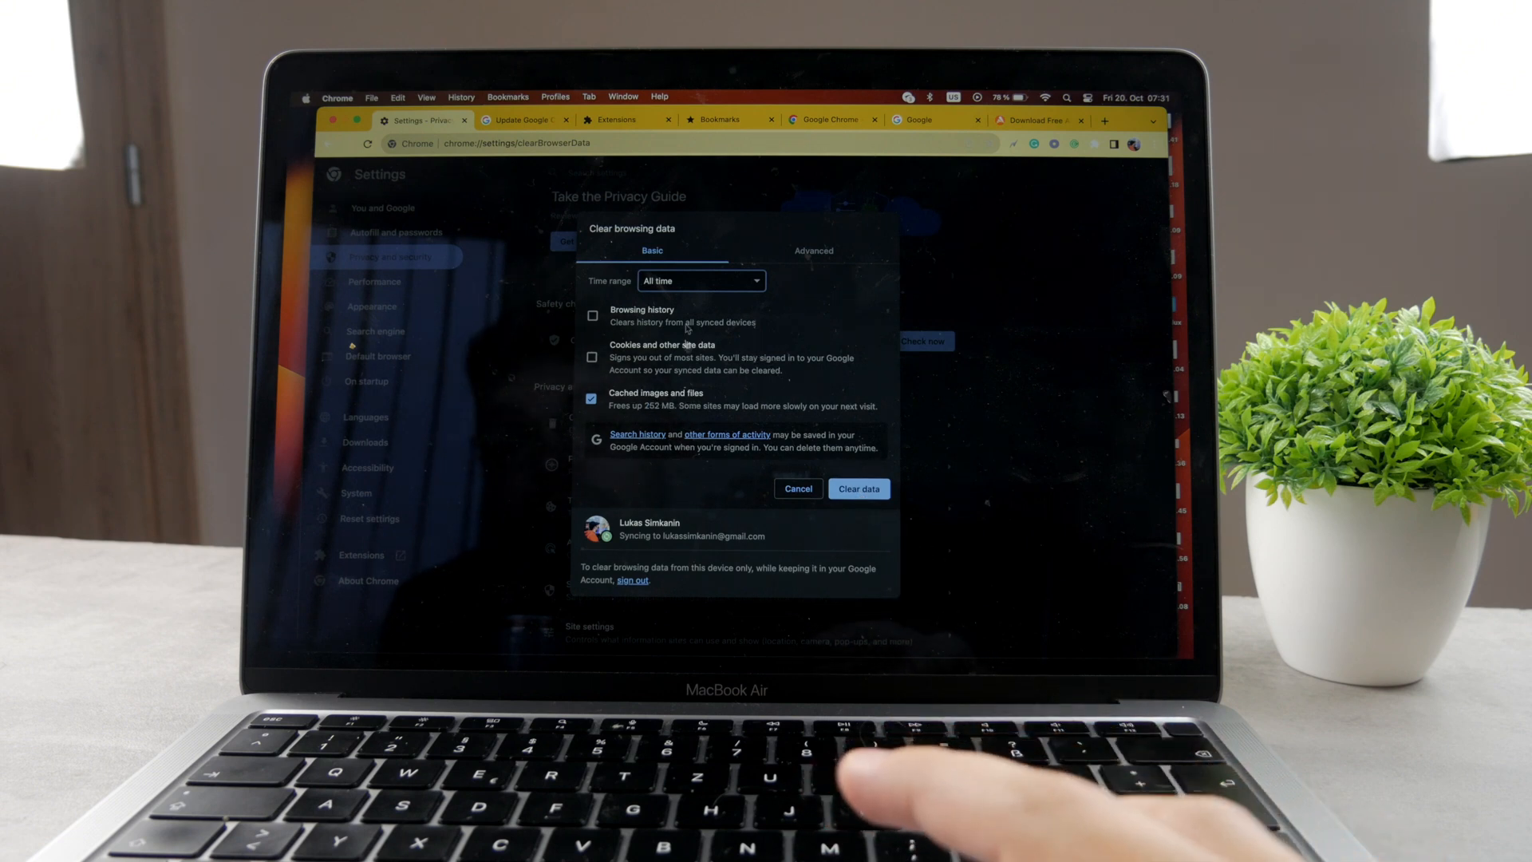
# Review the Advanced and Basic clearing options, then cancel the dialog without clearing anything
pyautogui.click(812, 249)
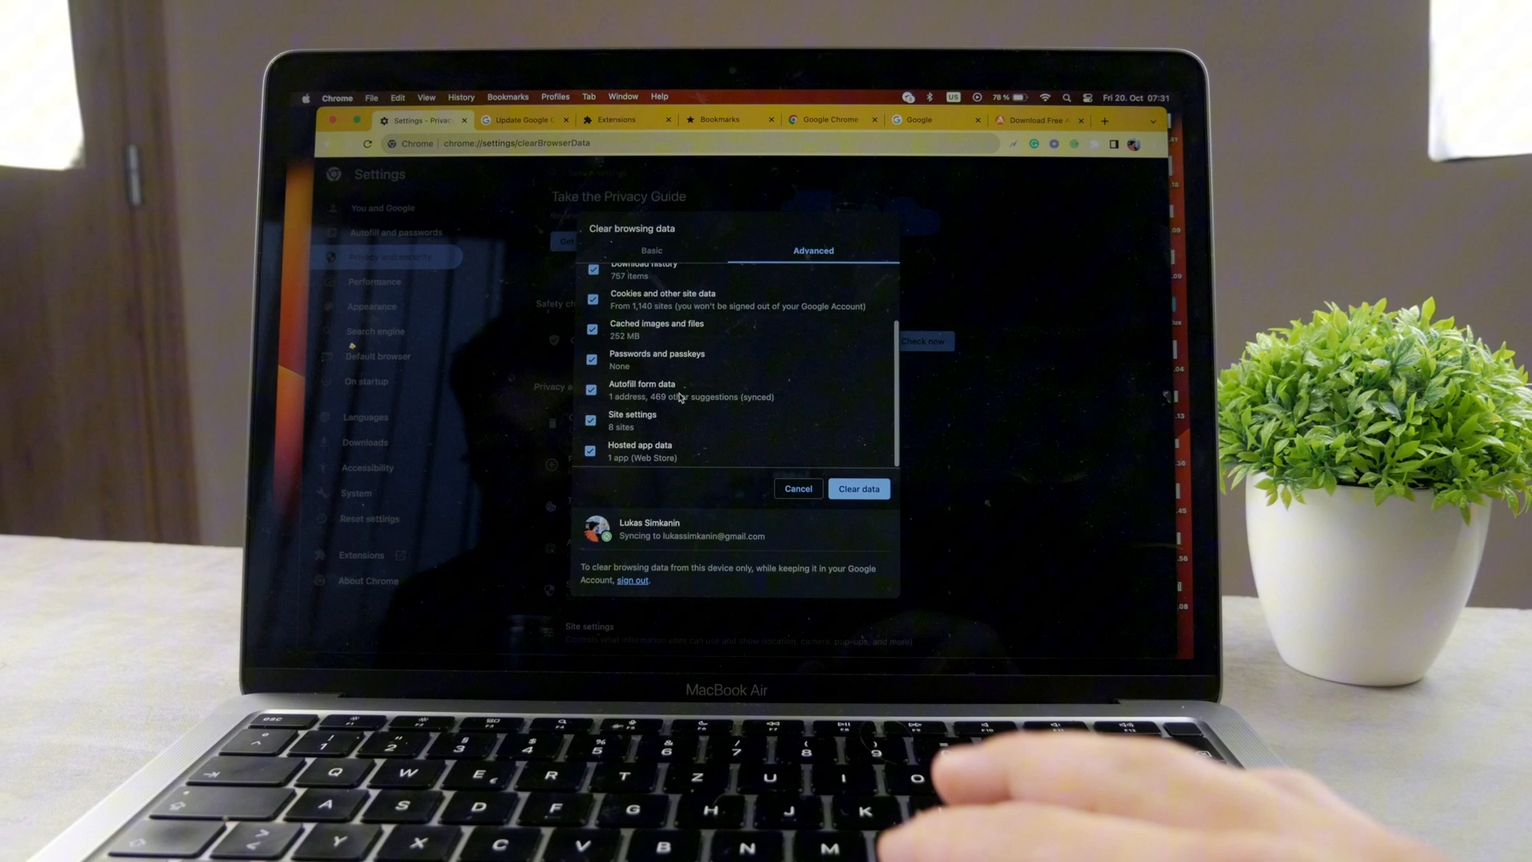
pyautogui.scroll(3)
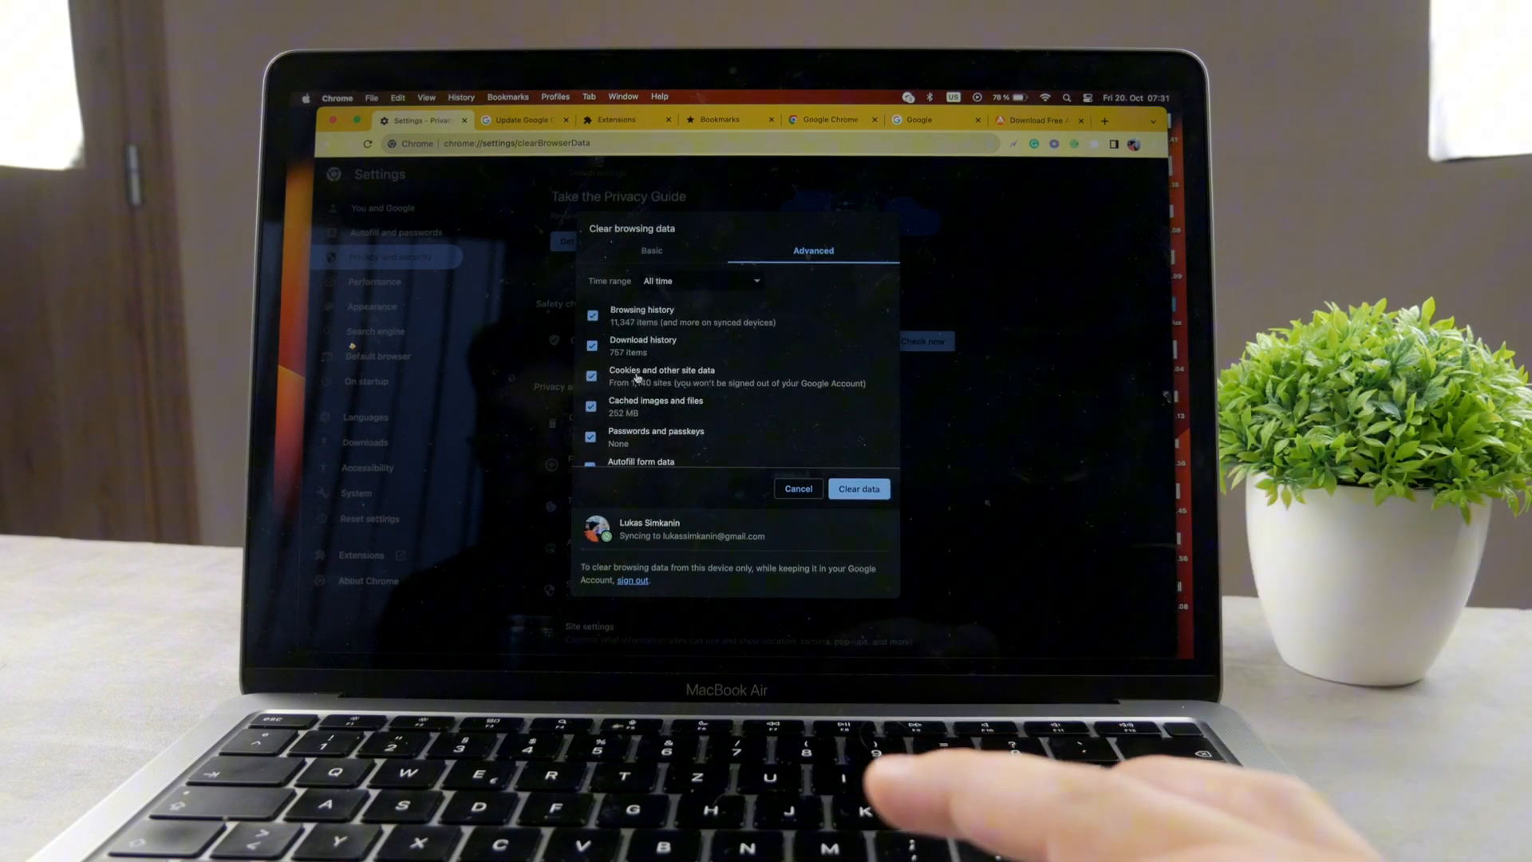
pyautogui.scroll(-3)
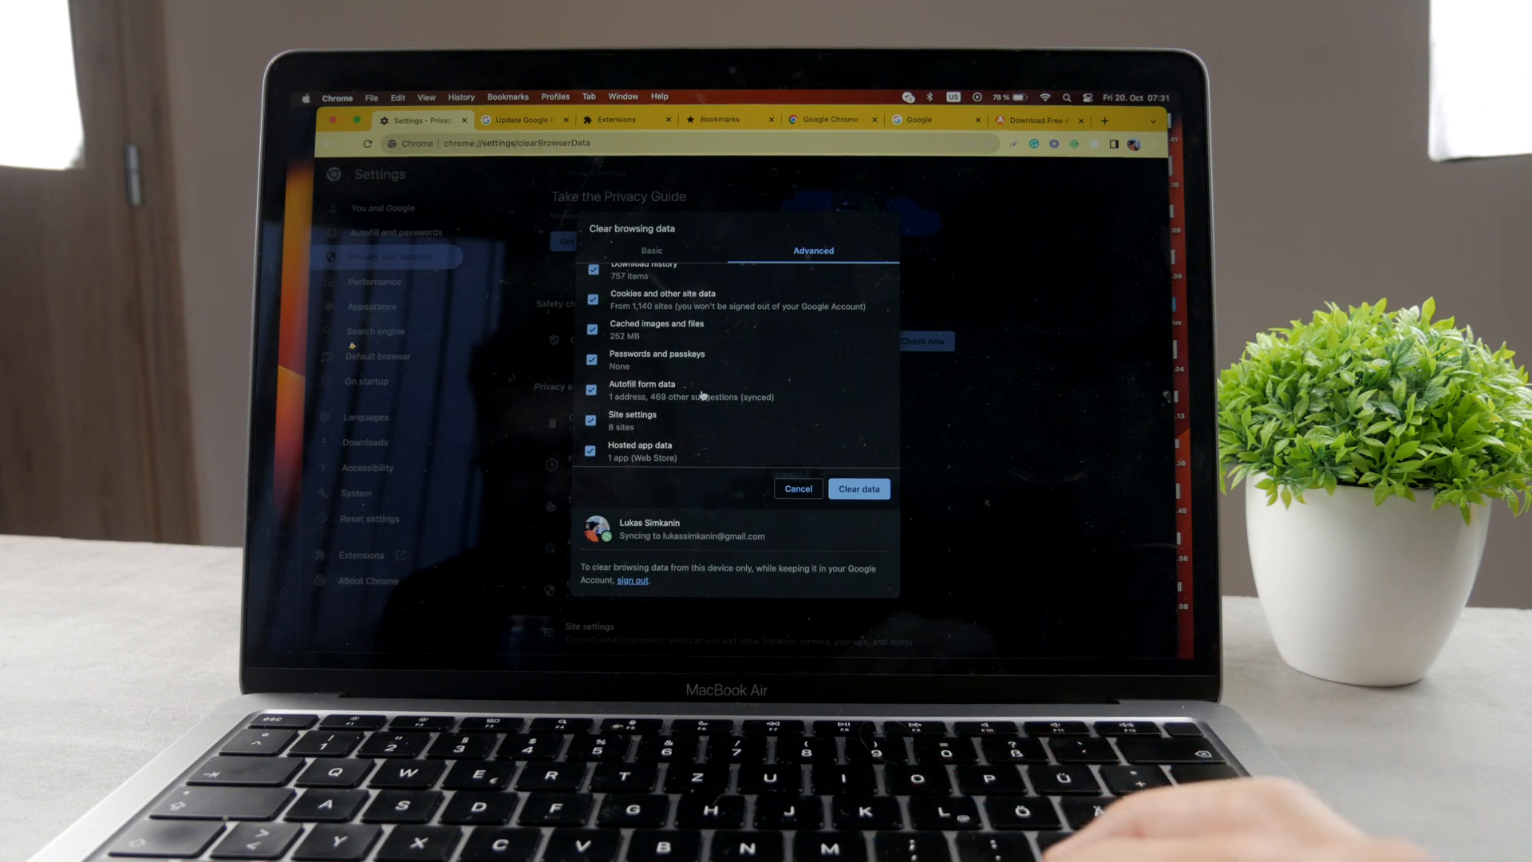
pyautogui.click(651, 250)
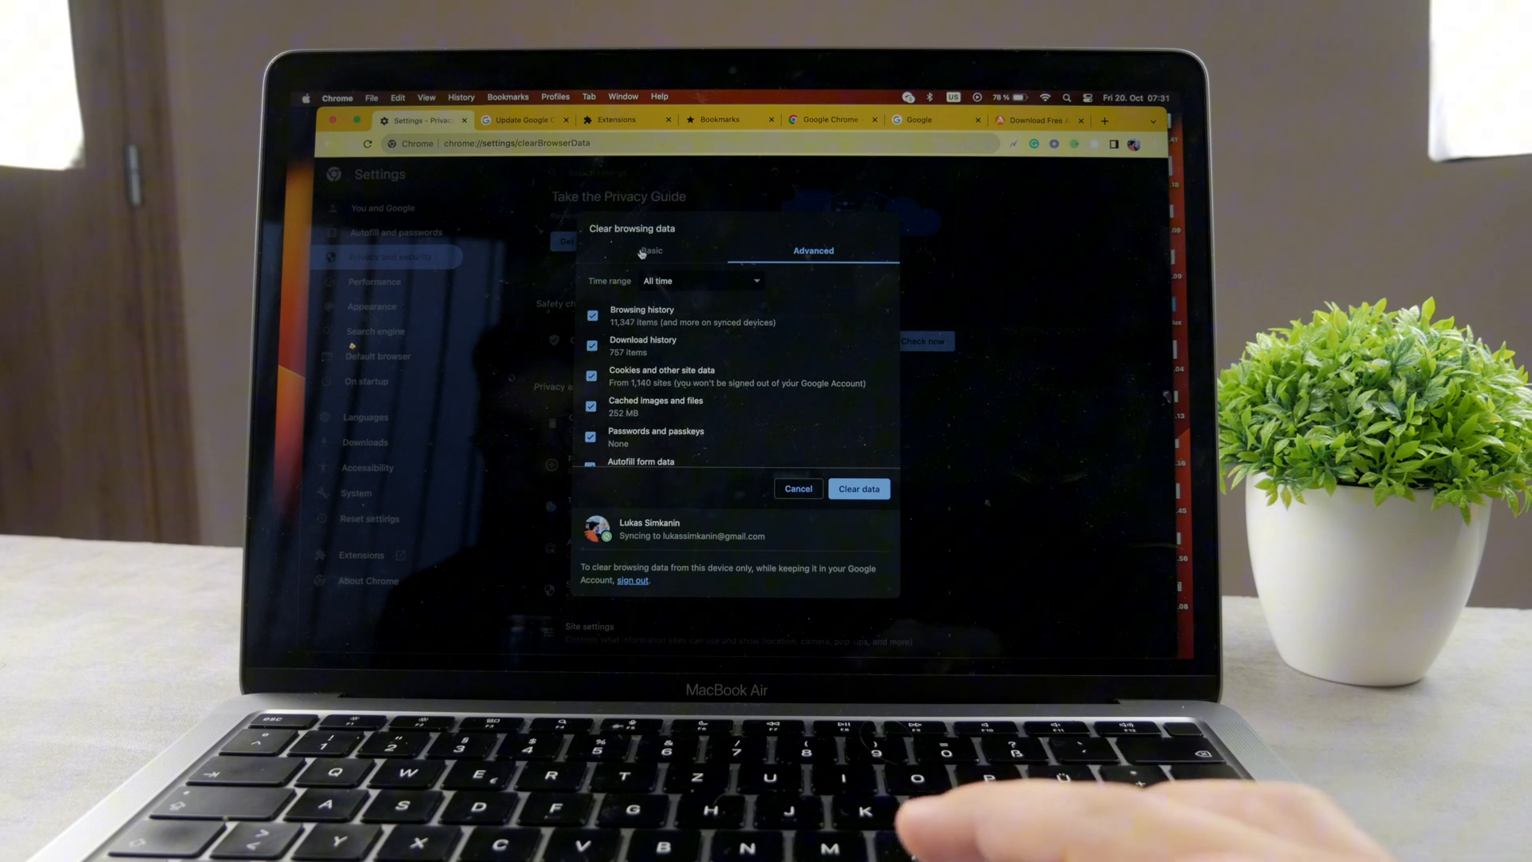
pyautogui.click(651, 249)
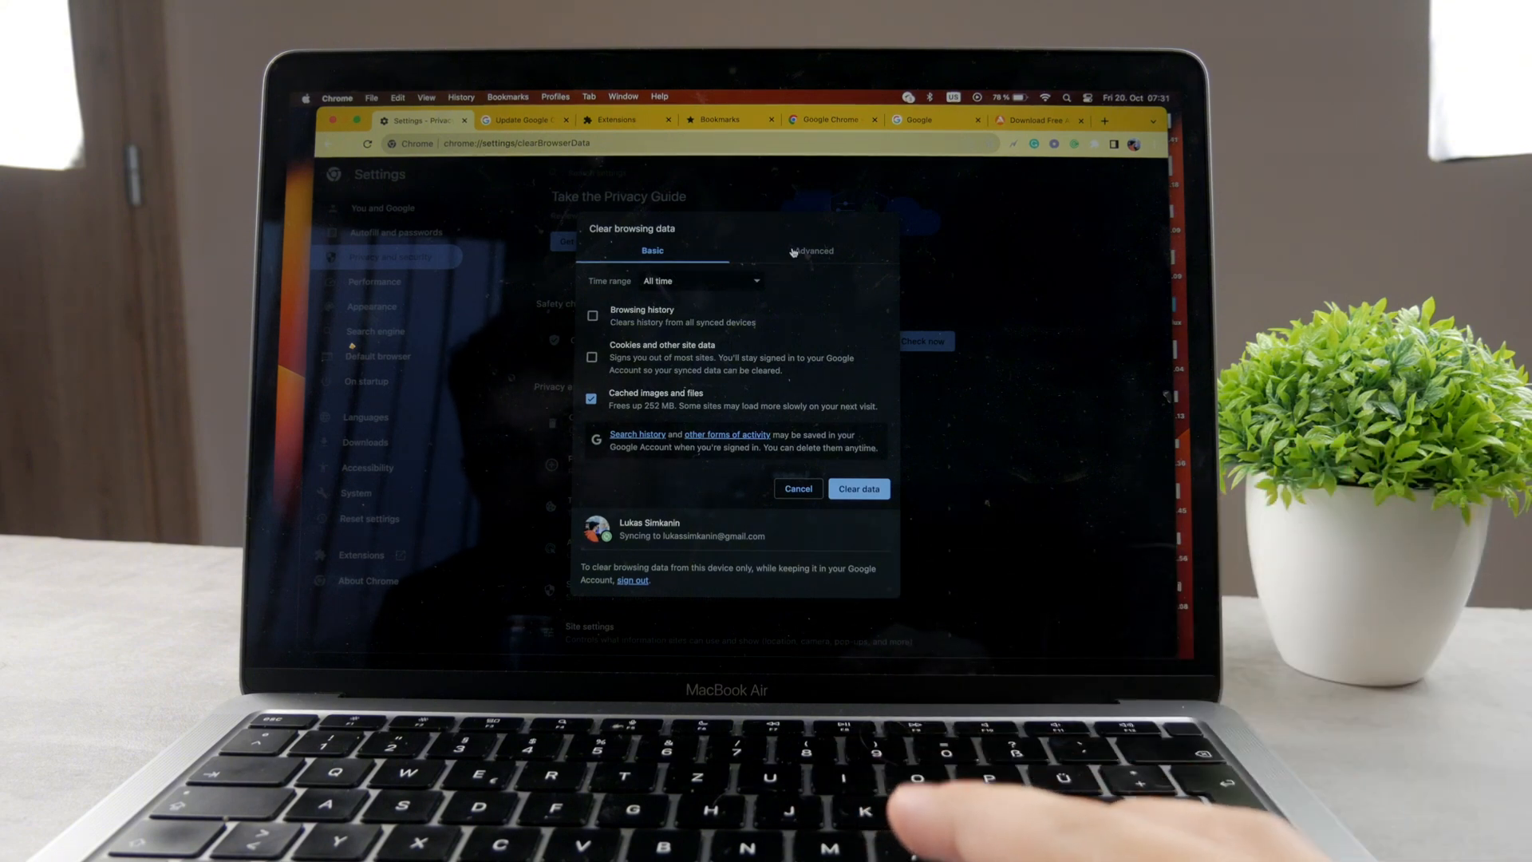
pyautogui.click(812, 250)
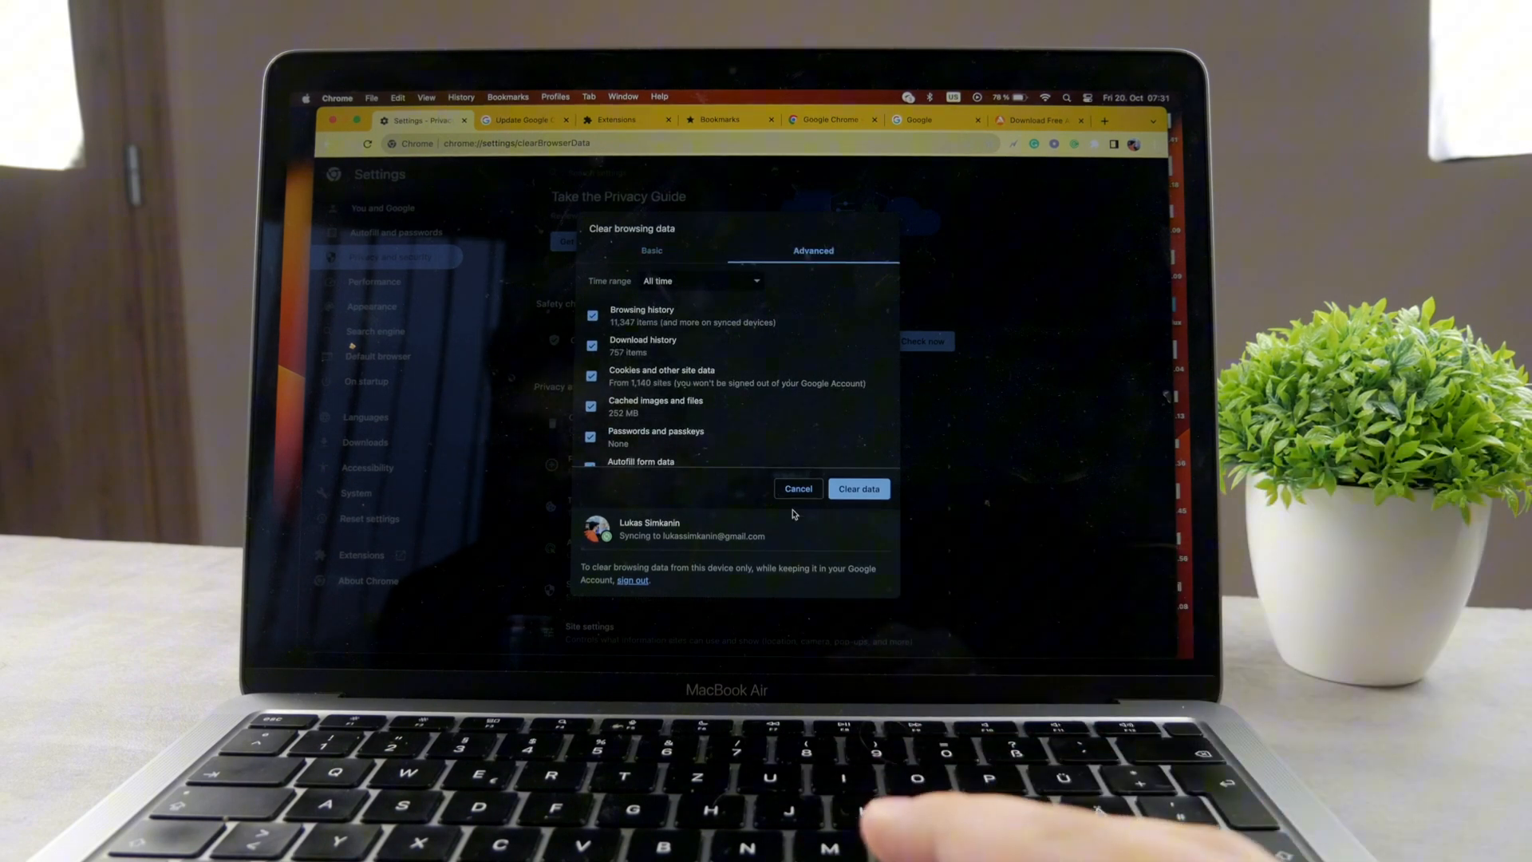
pyautogui.click(797, 489)
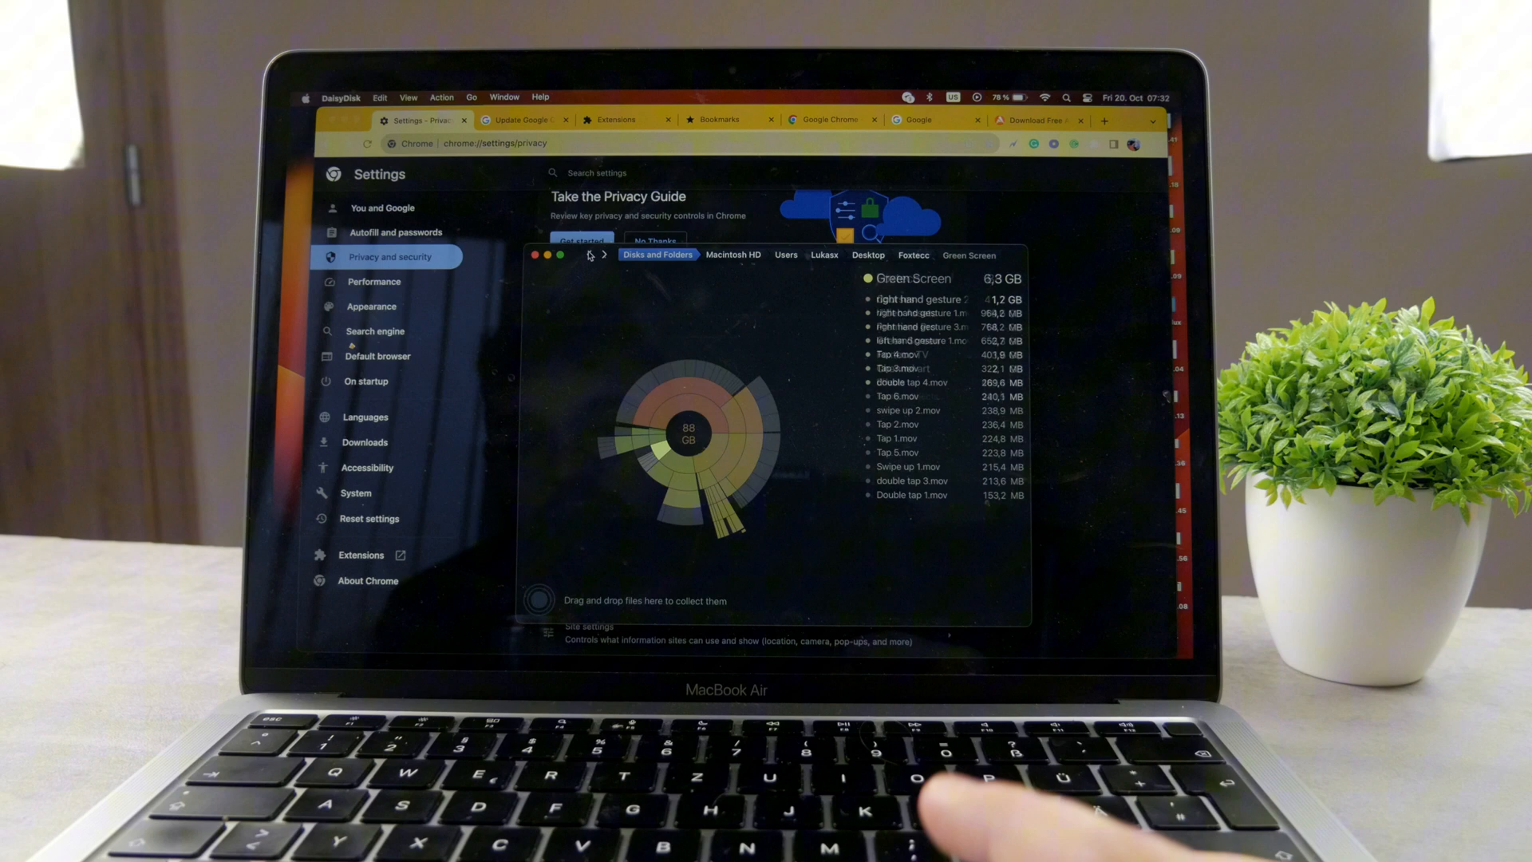
# Return from the Green Screen folder to the Macintosh HD overview showing 366.4 GB used
pyautogui.click(732, 256)
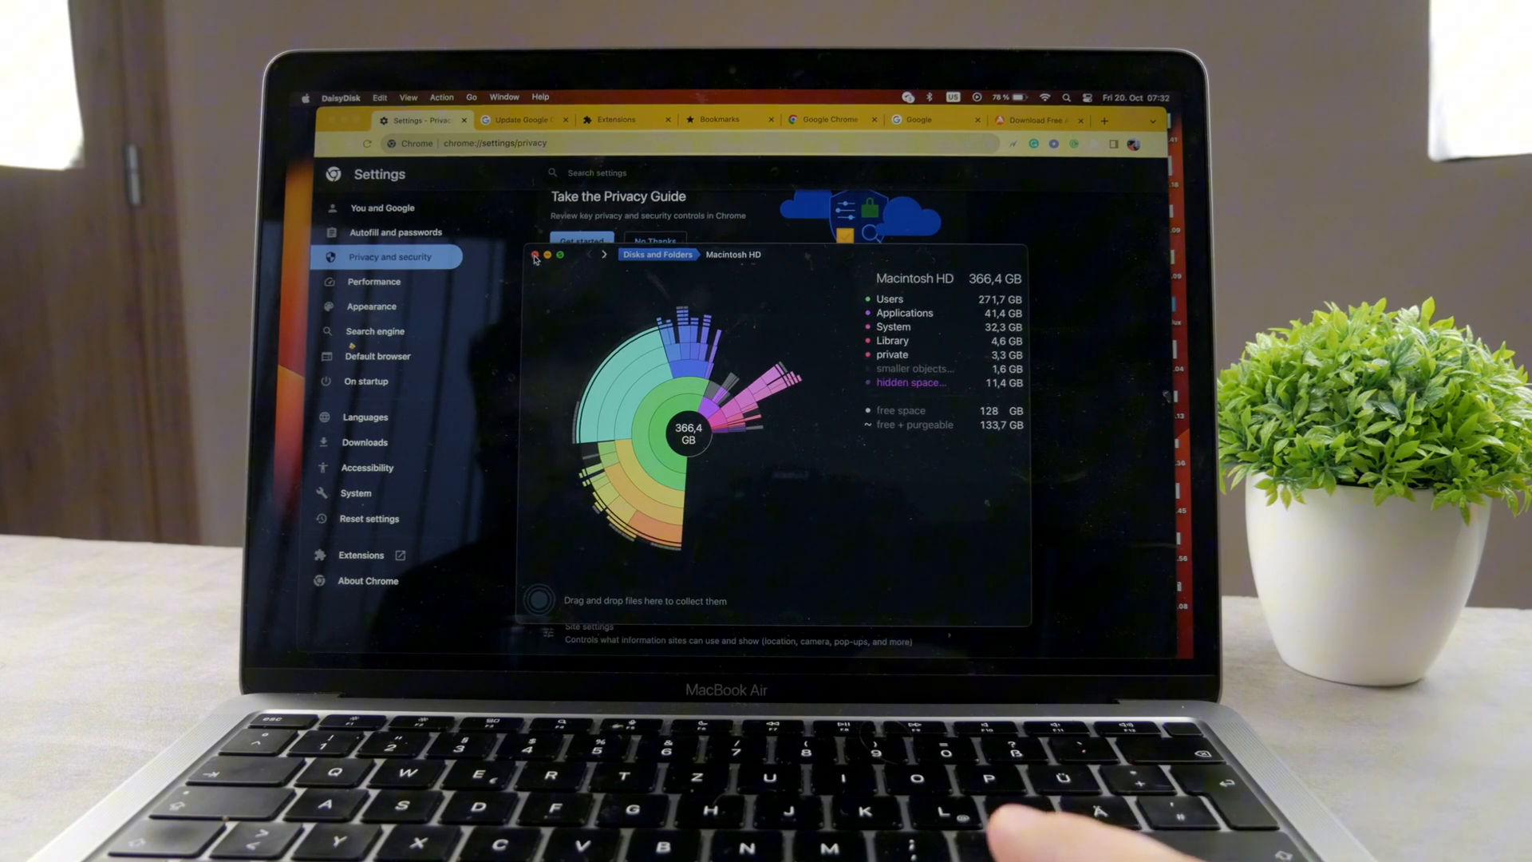
# Close the DaisyDisk window and switch to Chrome's Google search homepage tab
pyautogui.click(535, 253)
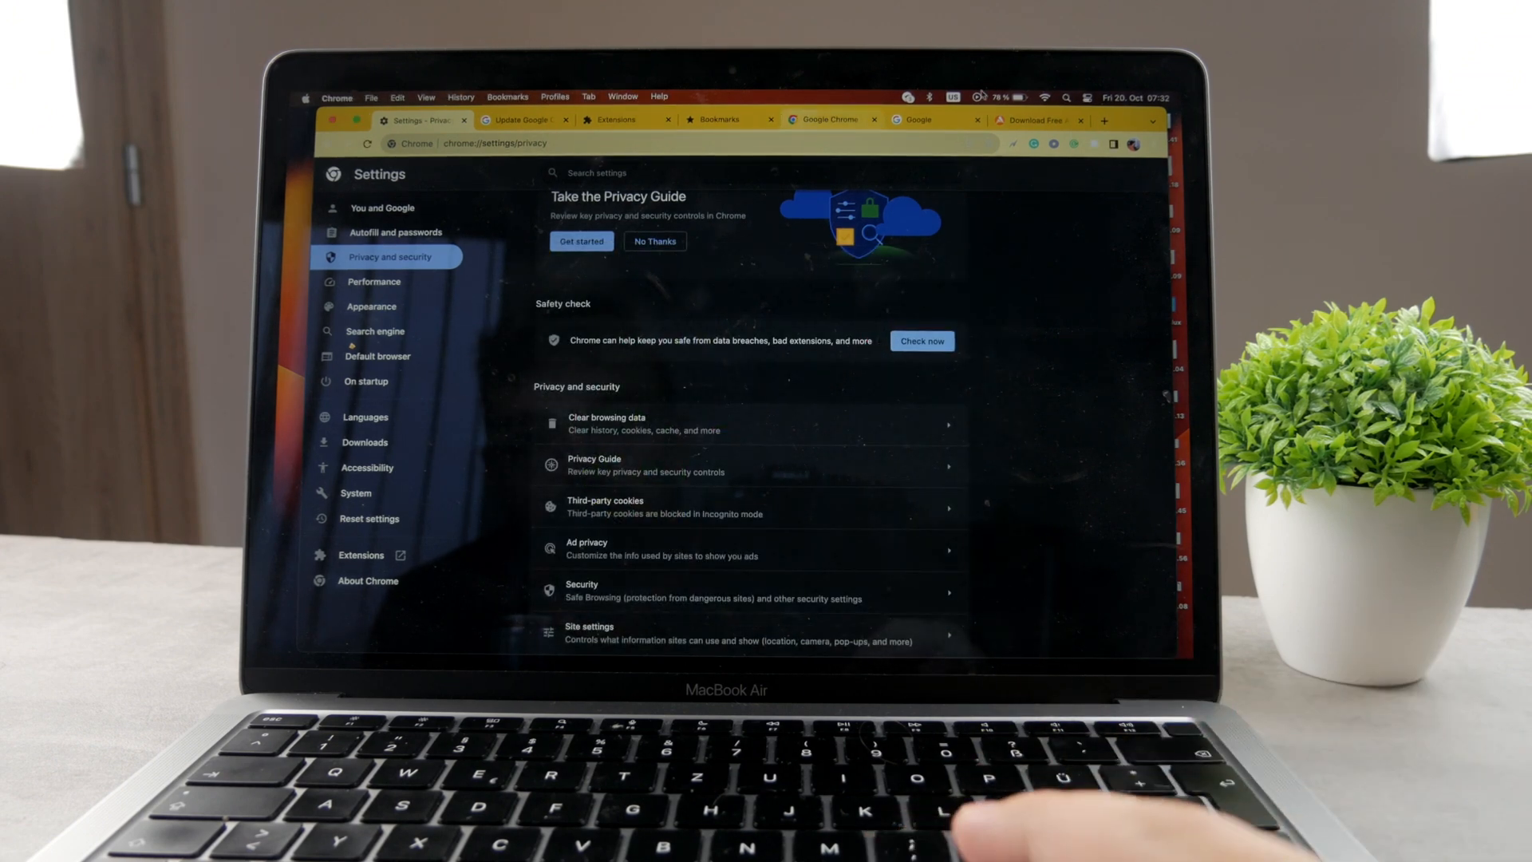
pyautogui.click(914, 119)
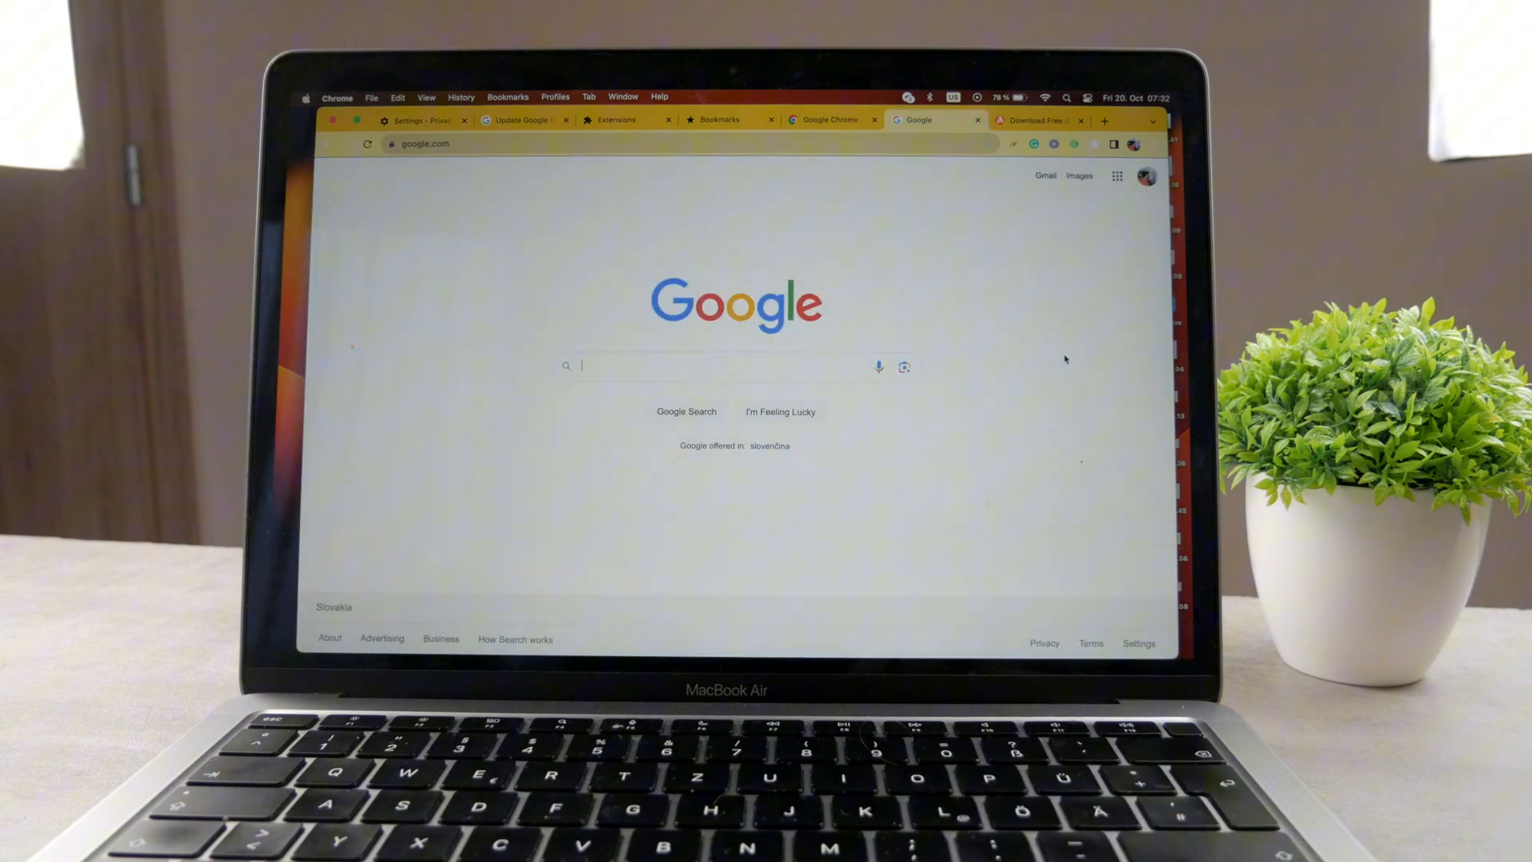